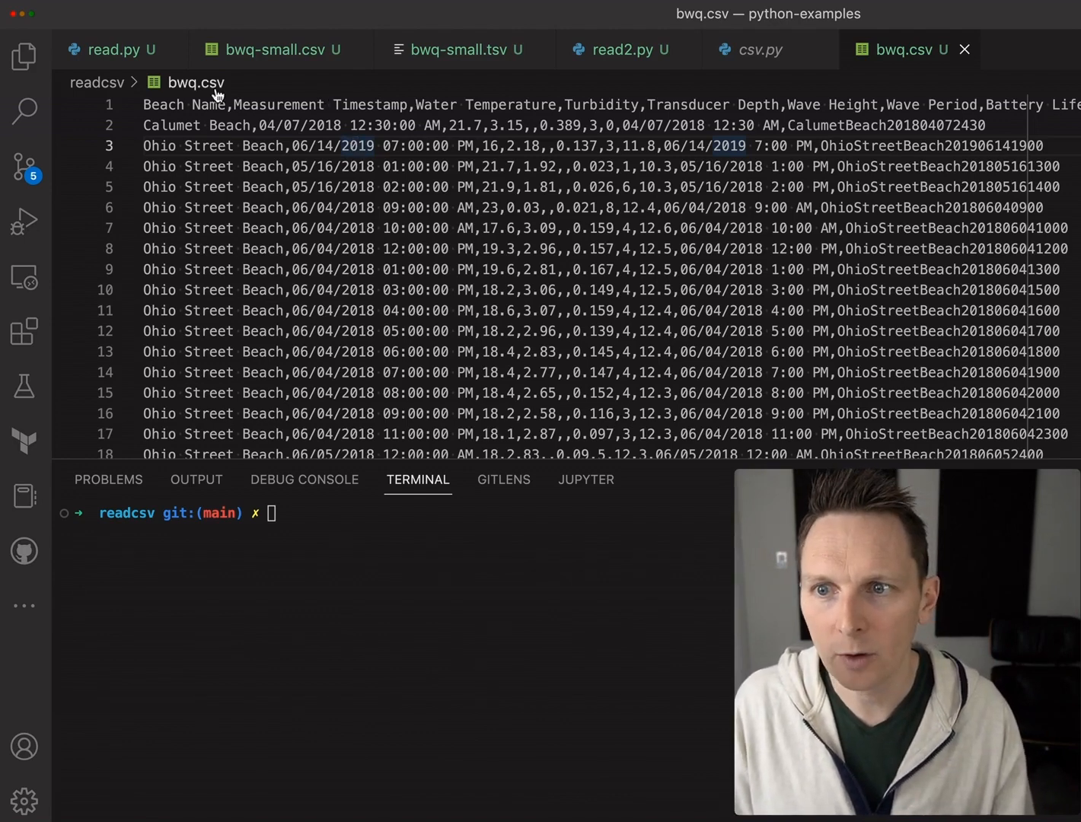
pyautogui.moveTo(195, 82)
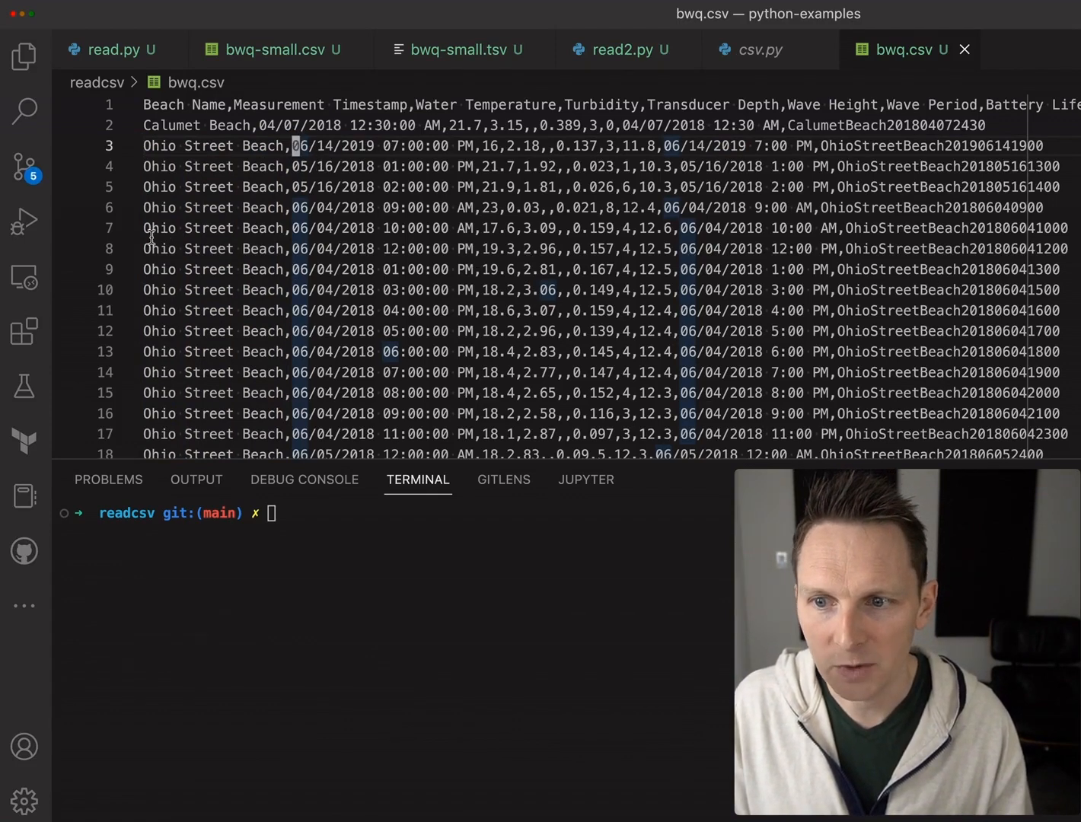
# - Inspect the Beach Name heading and timestamp values in bwq.csv
pyautogui.doubleClick(183, 105)
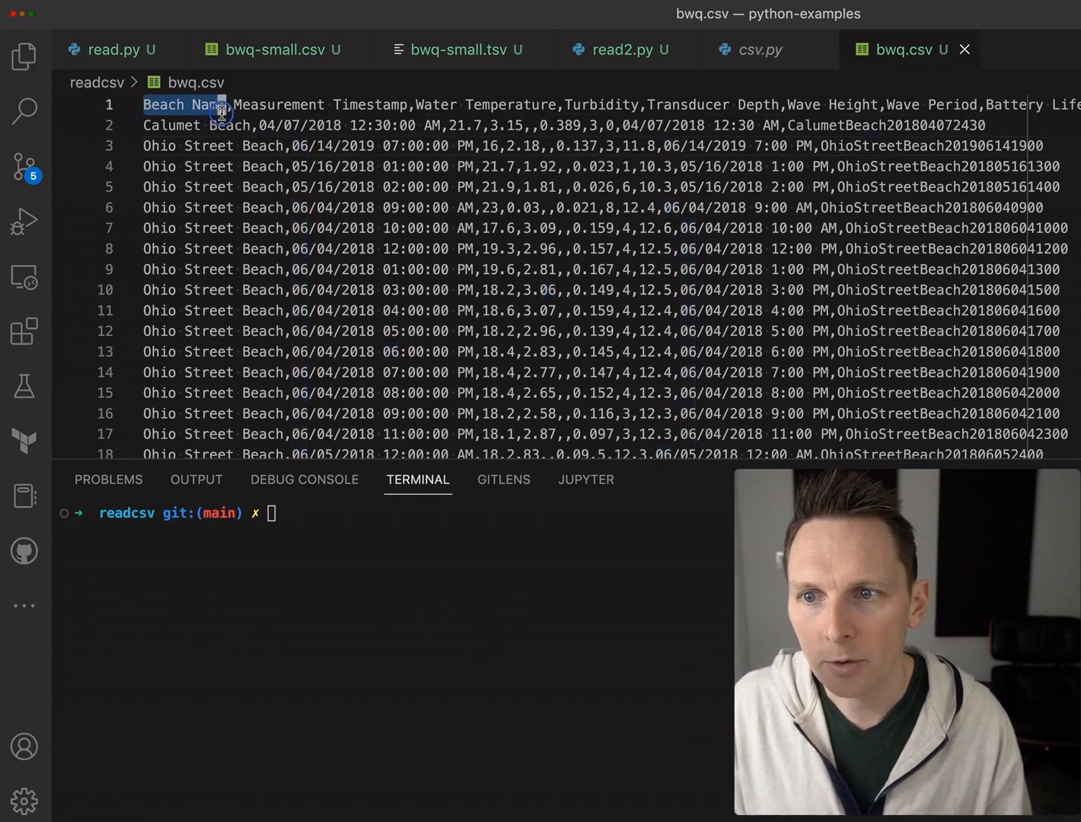
pyautogui.moveTo(221, 104); pyautogui.dragTo(460, 105)
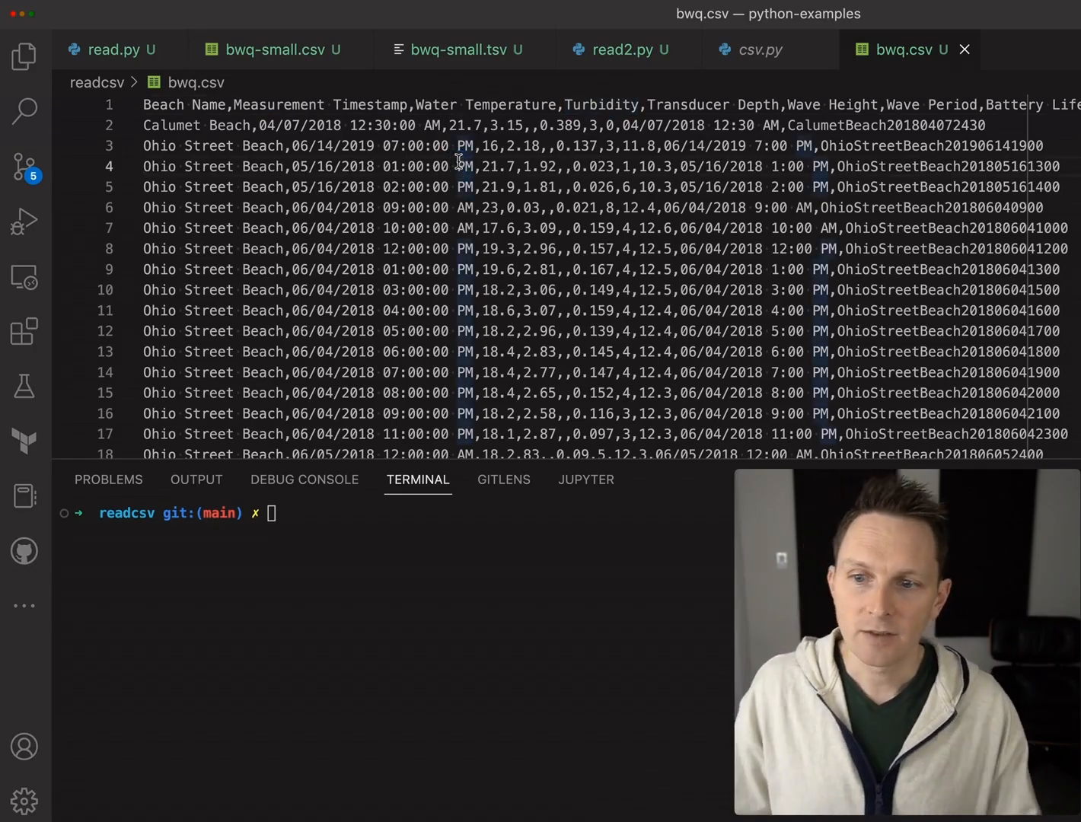
pyautogui.scroll(-3)
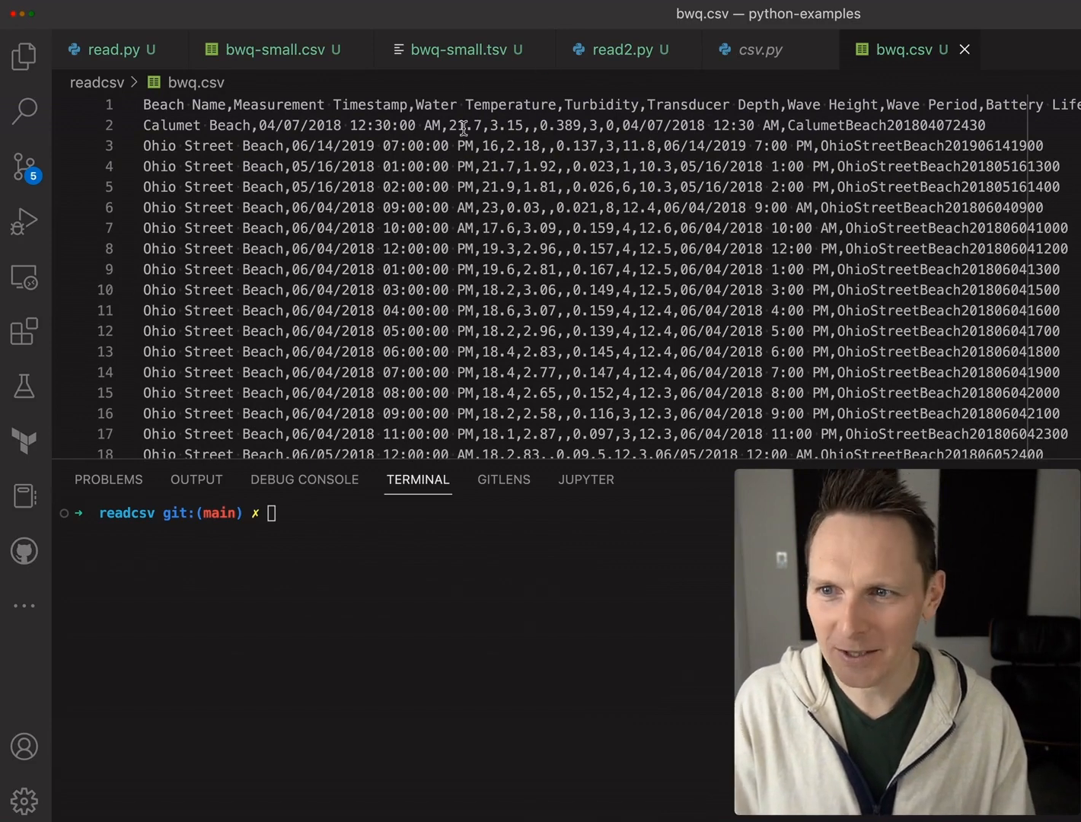
# - Add import csv and a with open("bwq.csv", 'r') as file: block to read.py
pyautogui.click(111, 49)
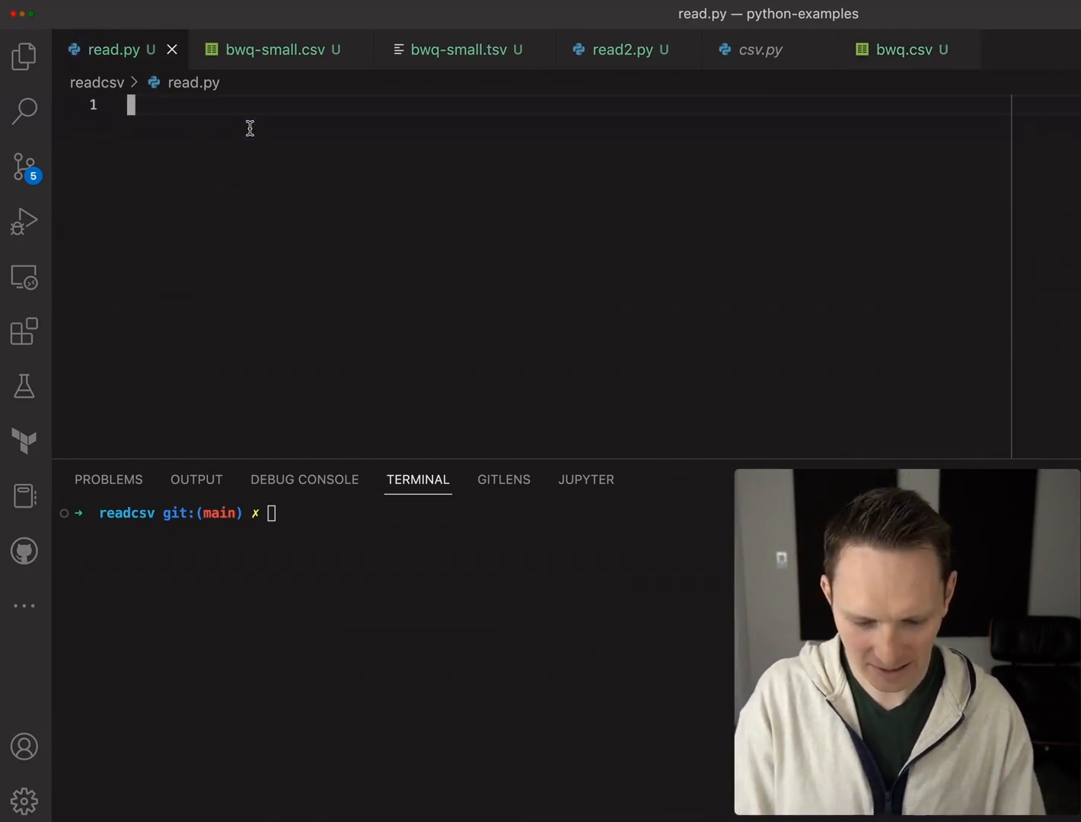
pyautogui.write('import csv')
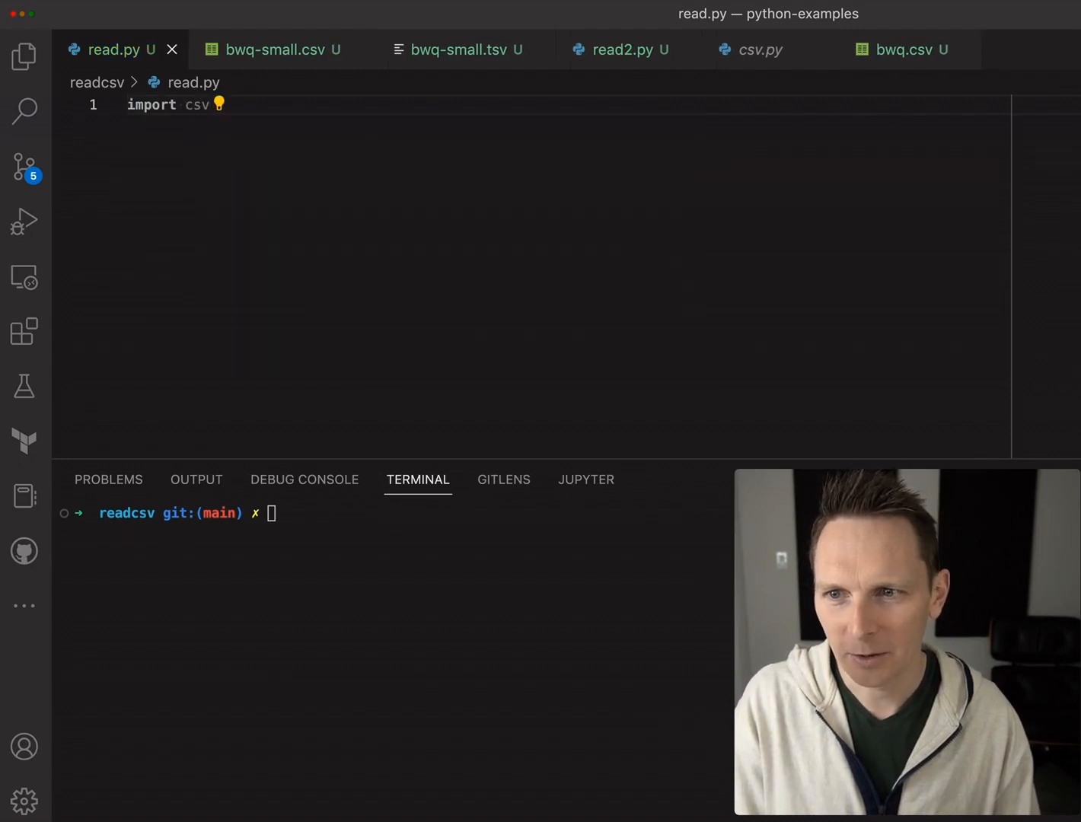
pyautogui.write('wi')
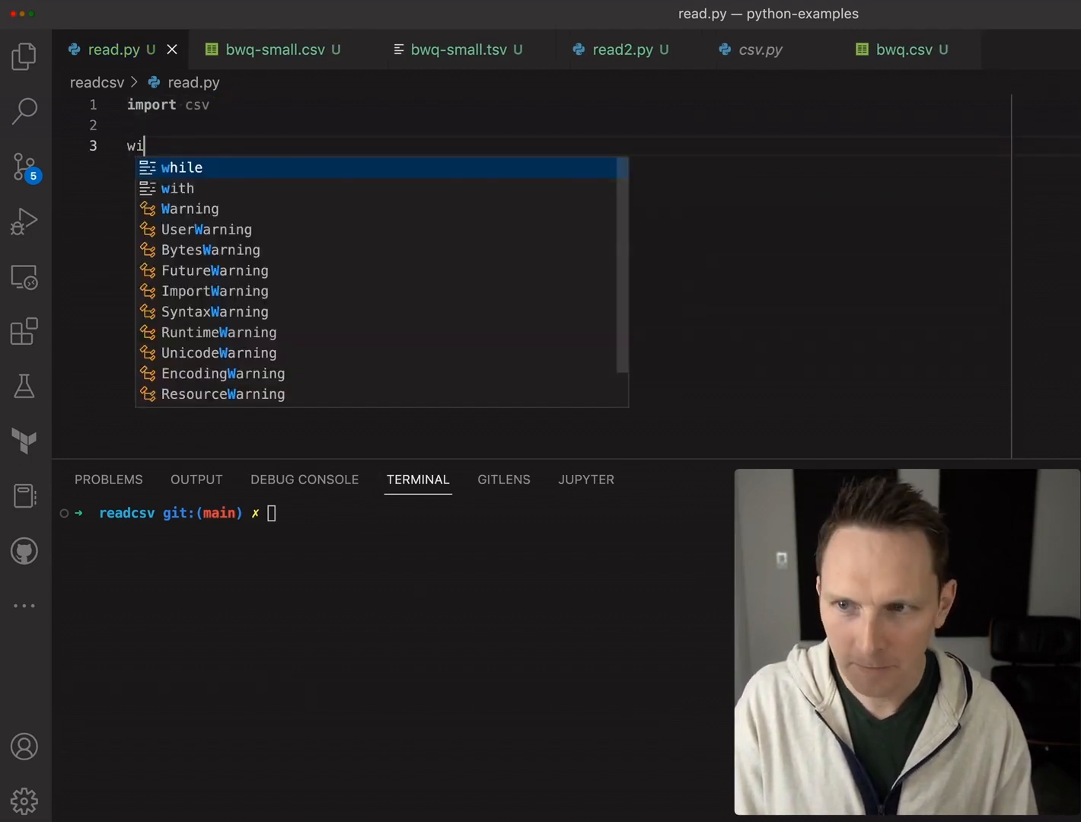
pyautogui.write('th open("')
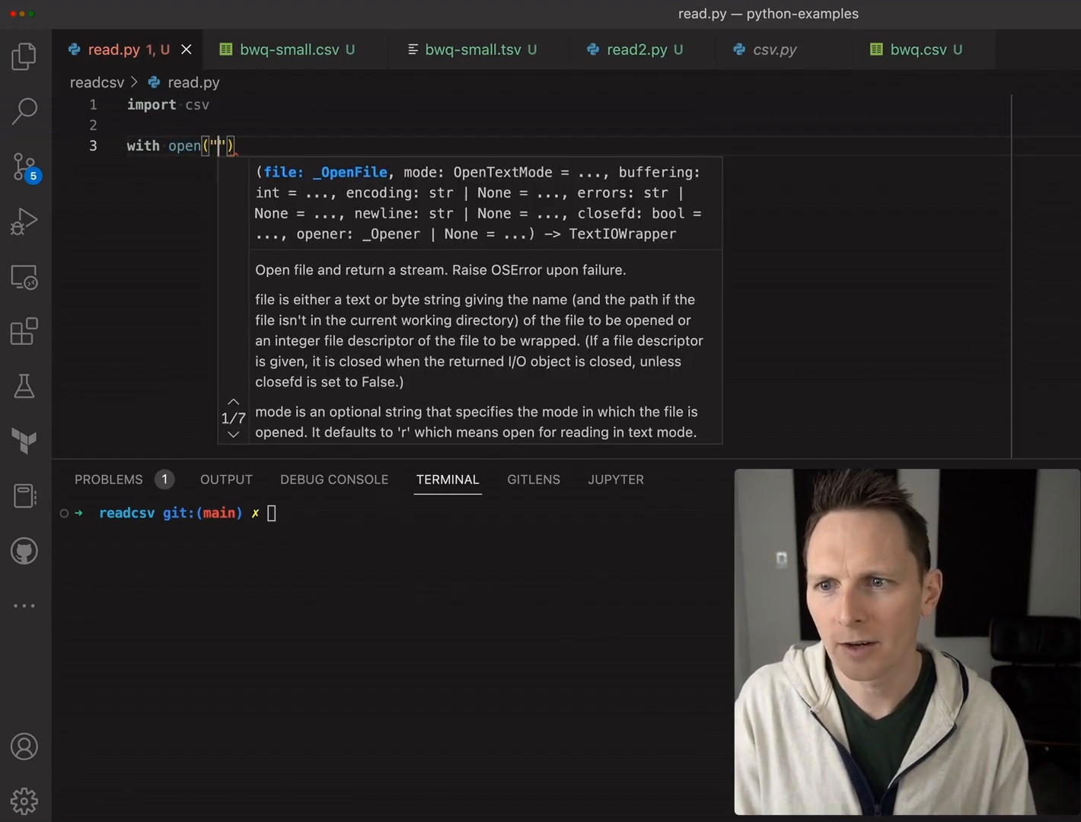
pyautogui.write('b')
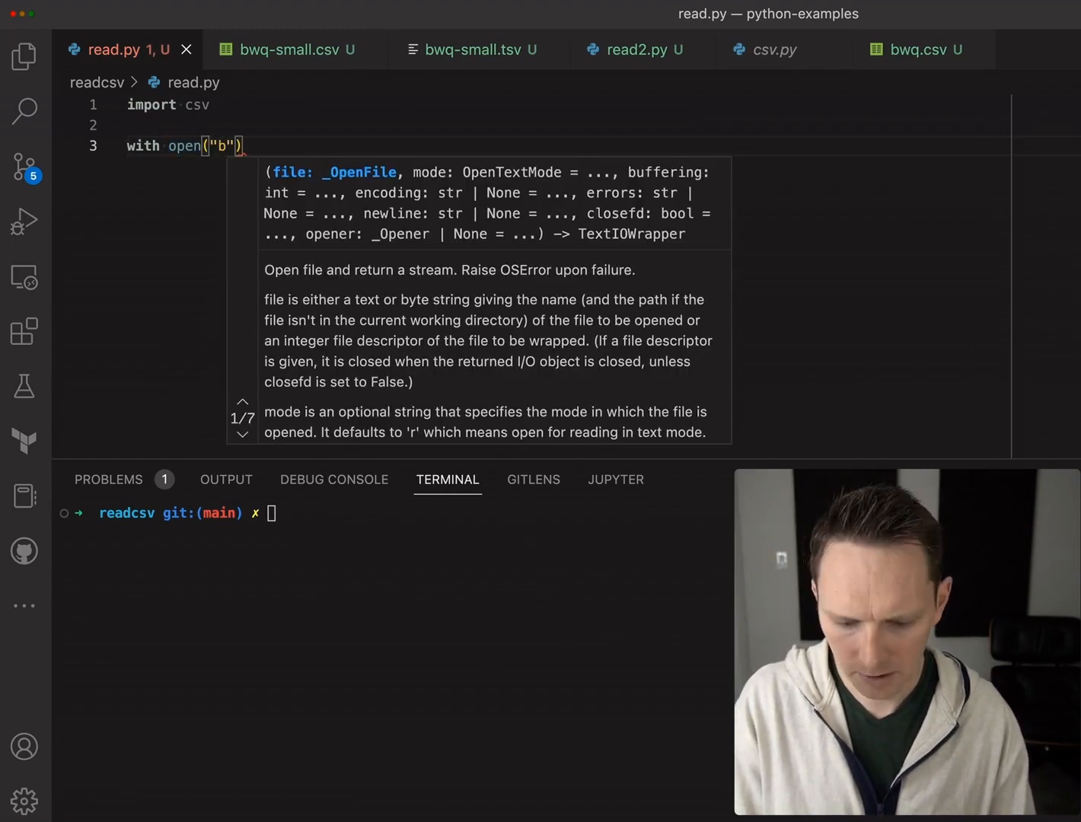
pyautogui.write('bwq.vs')
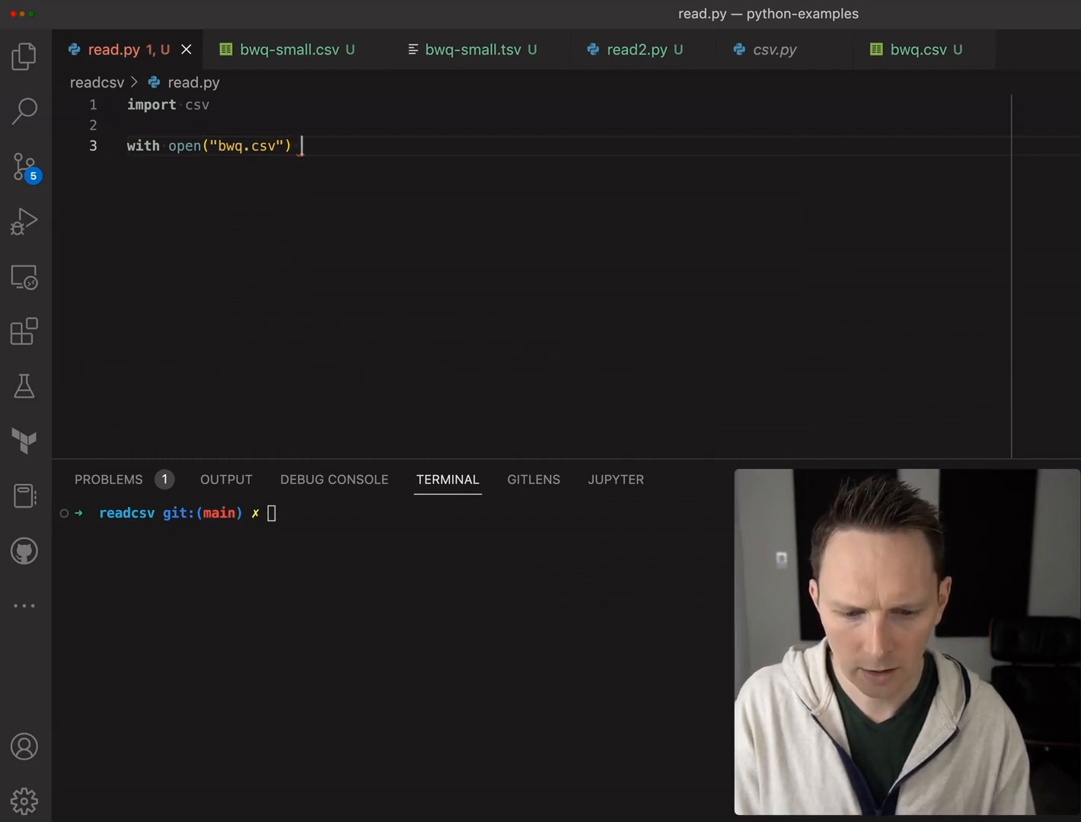
pyautogui.write('as file')
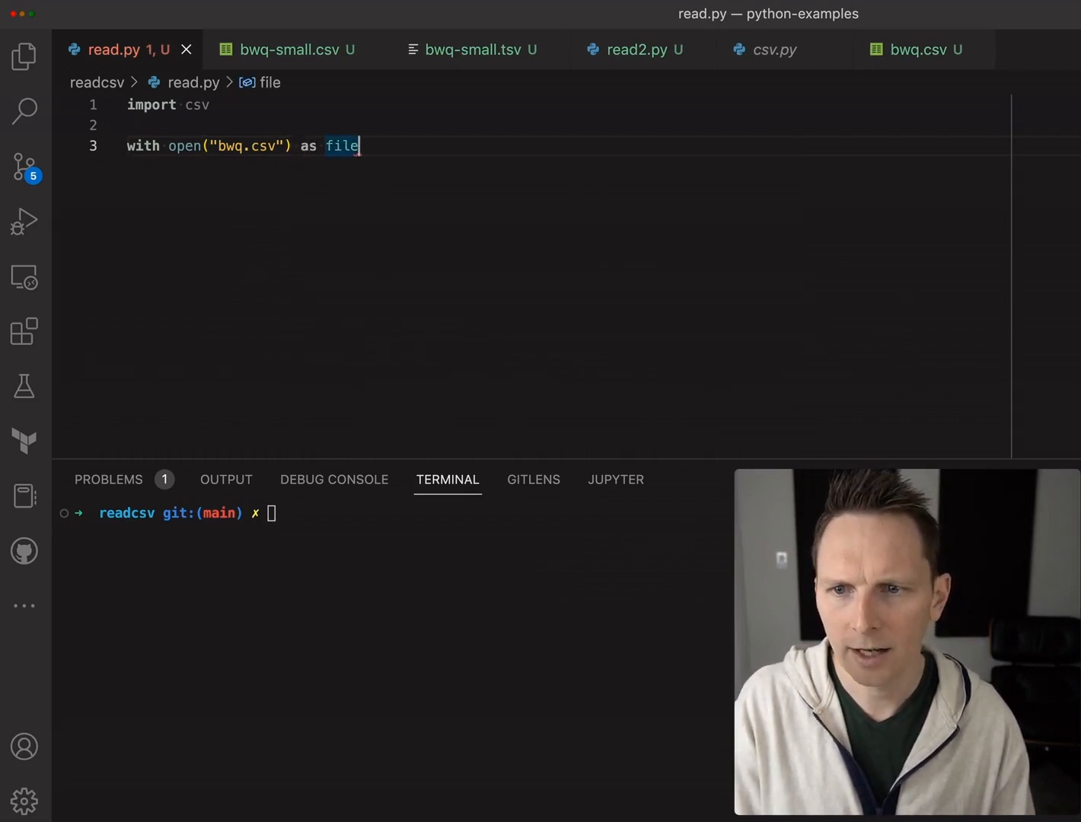
pyautogui.write(':')
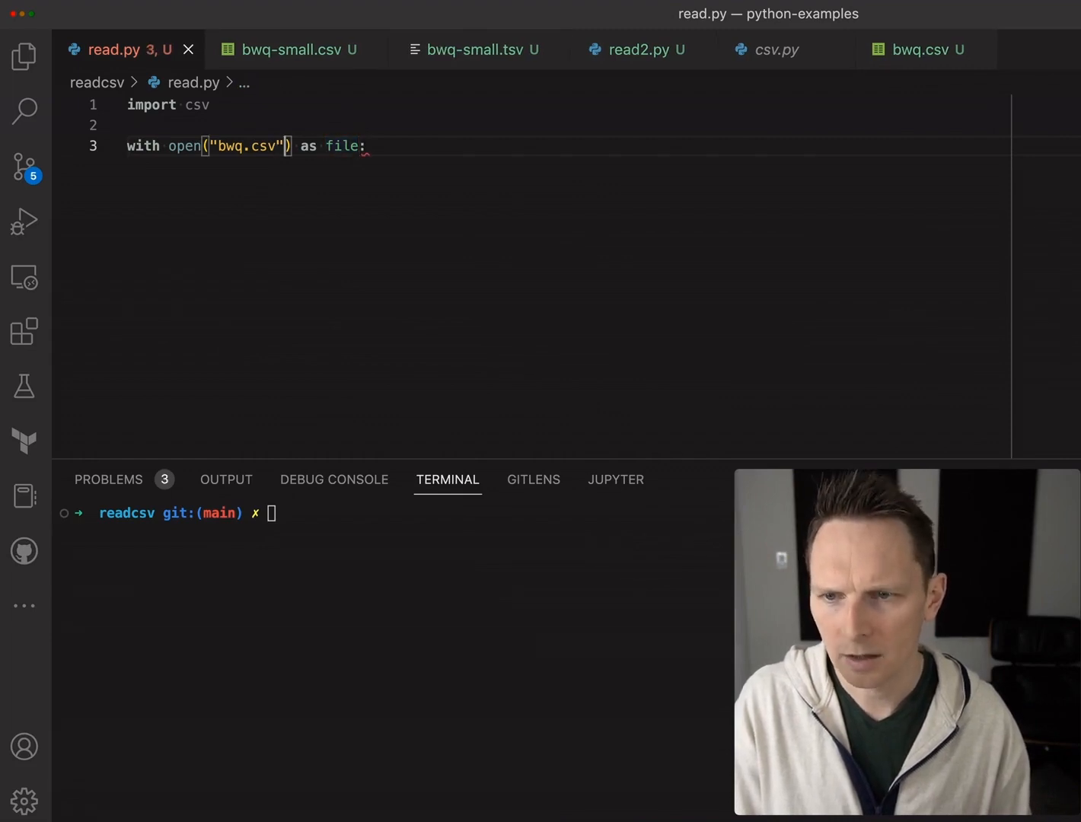
pyautogui.write(", 'r'")
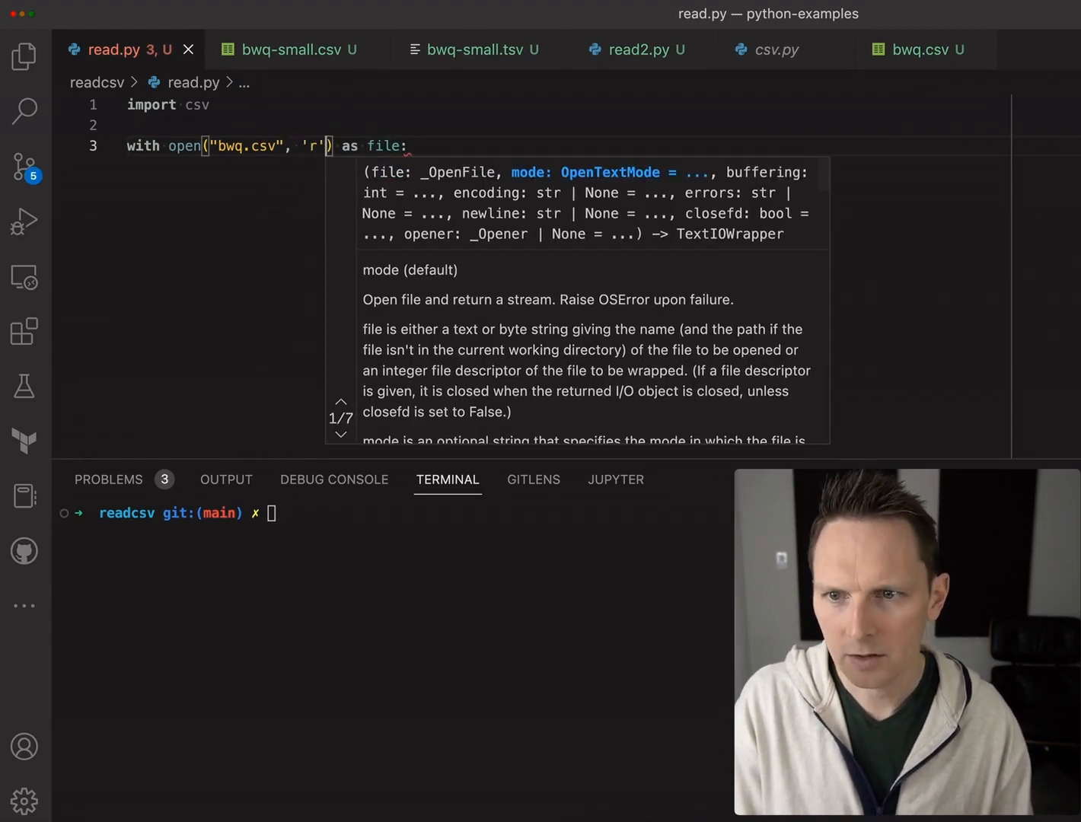
pyautogui.press('enter')
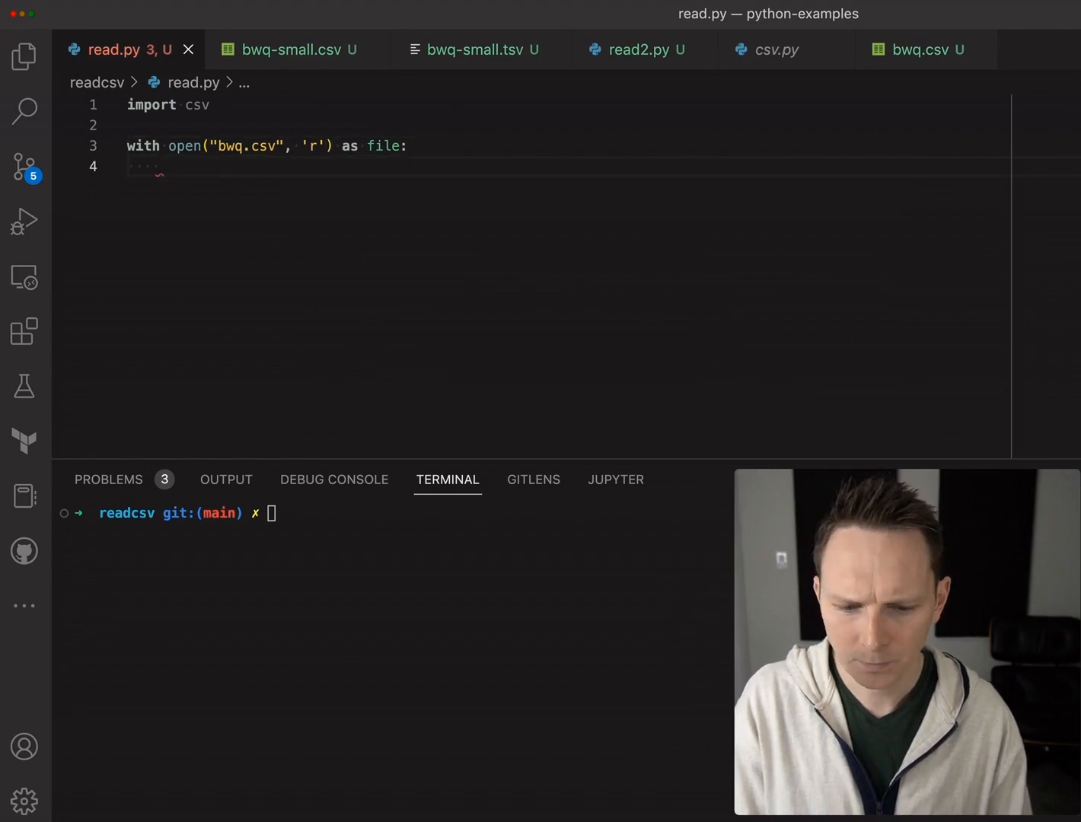
# - Inside the with block, create csvreader = csv.reader(file)
pyautogui.write('cs')
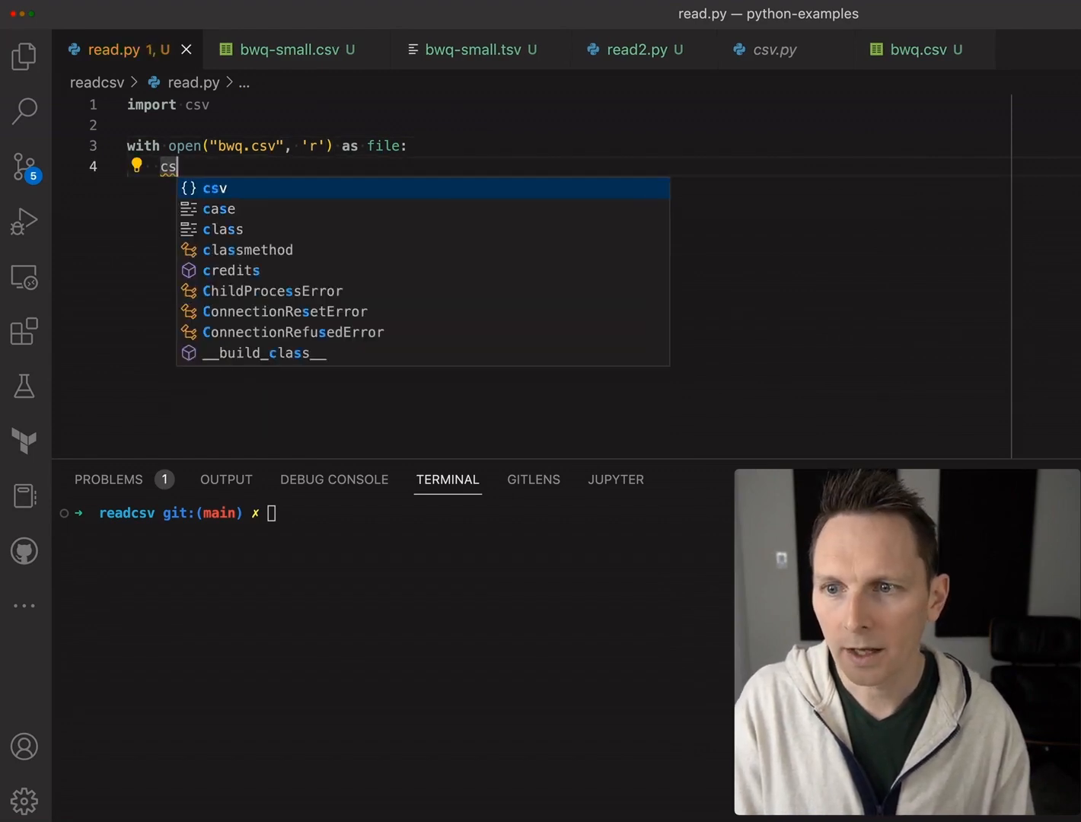
pyautogui.write('v')
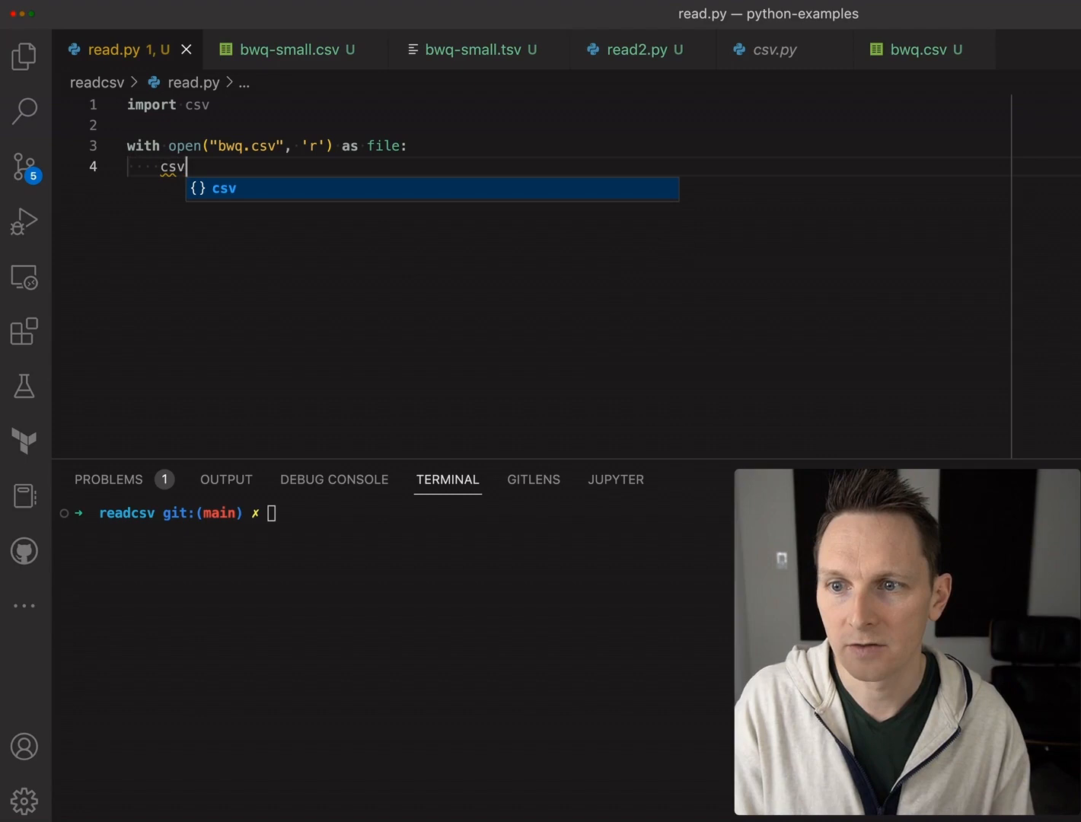
pyautogui.write('reader =')
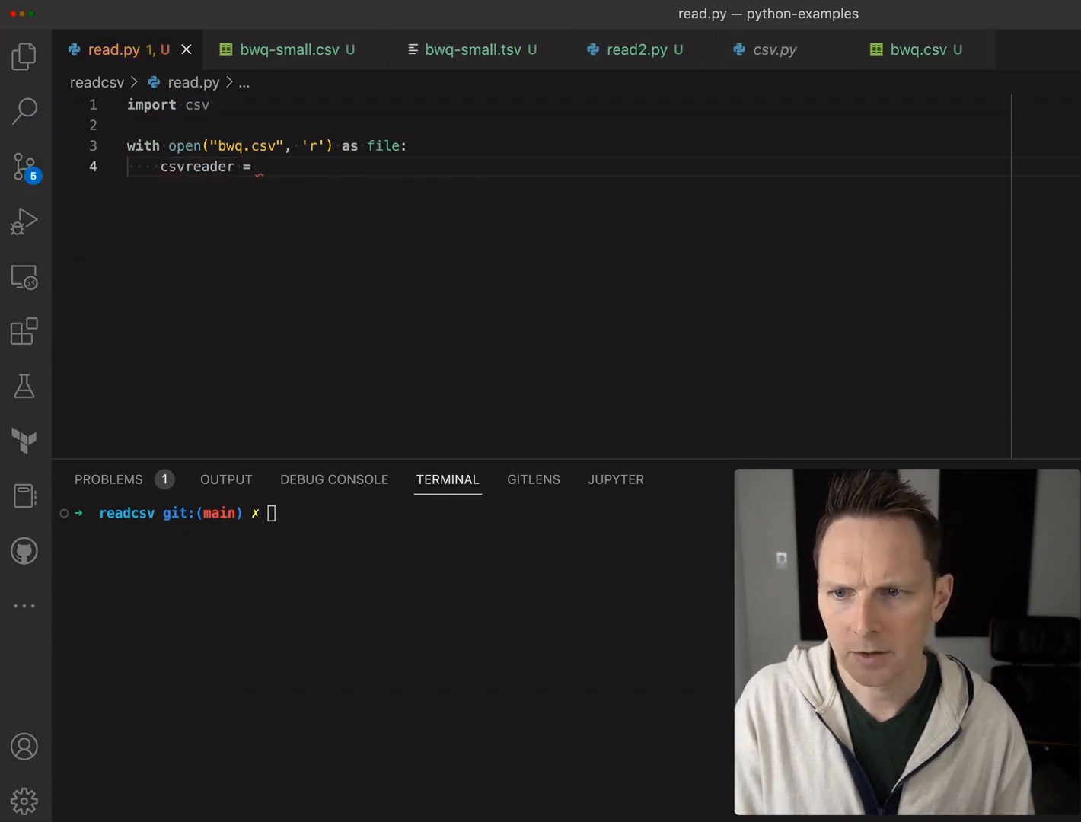
pyautogui.write('c')
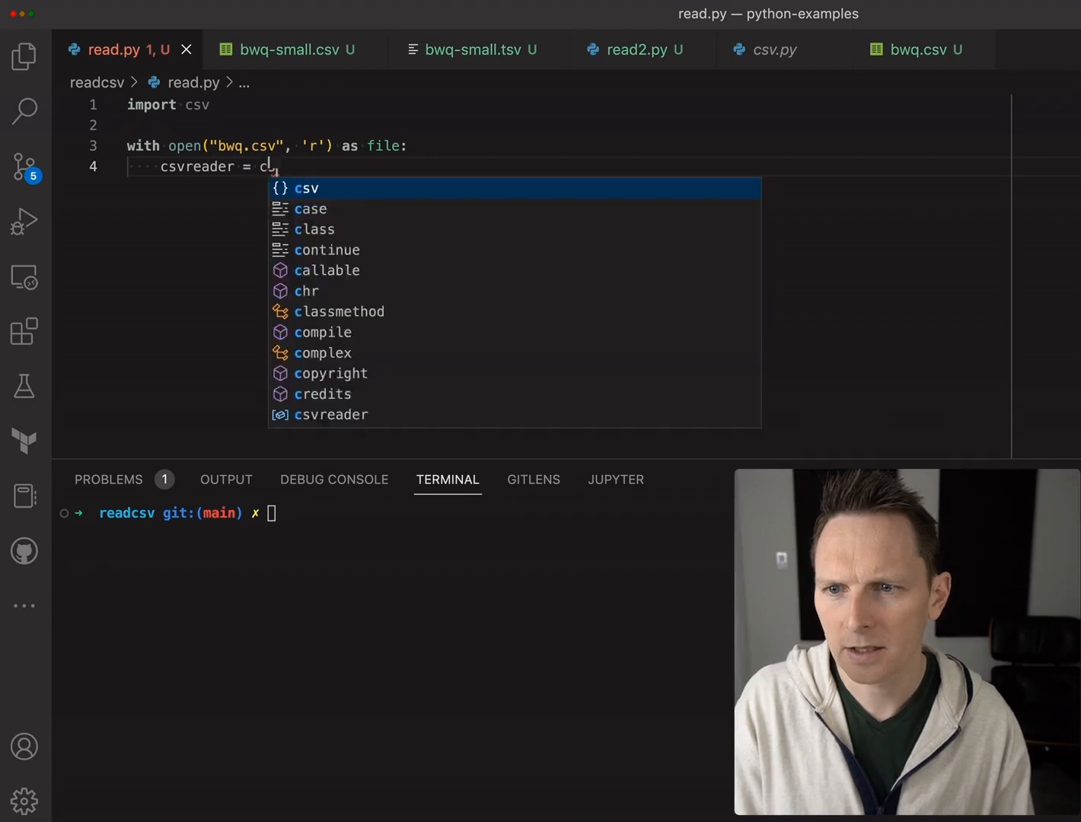
pyautogui.write('sv.')
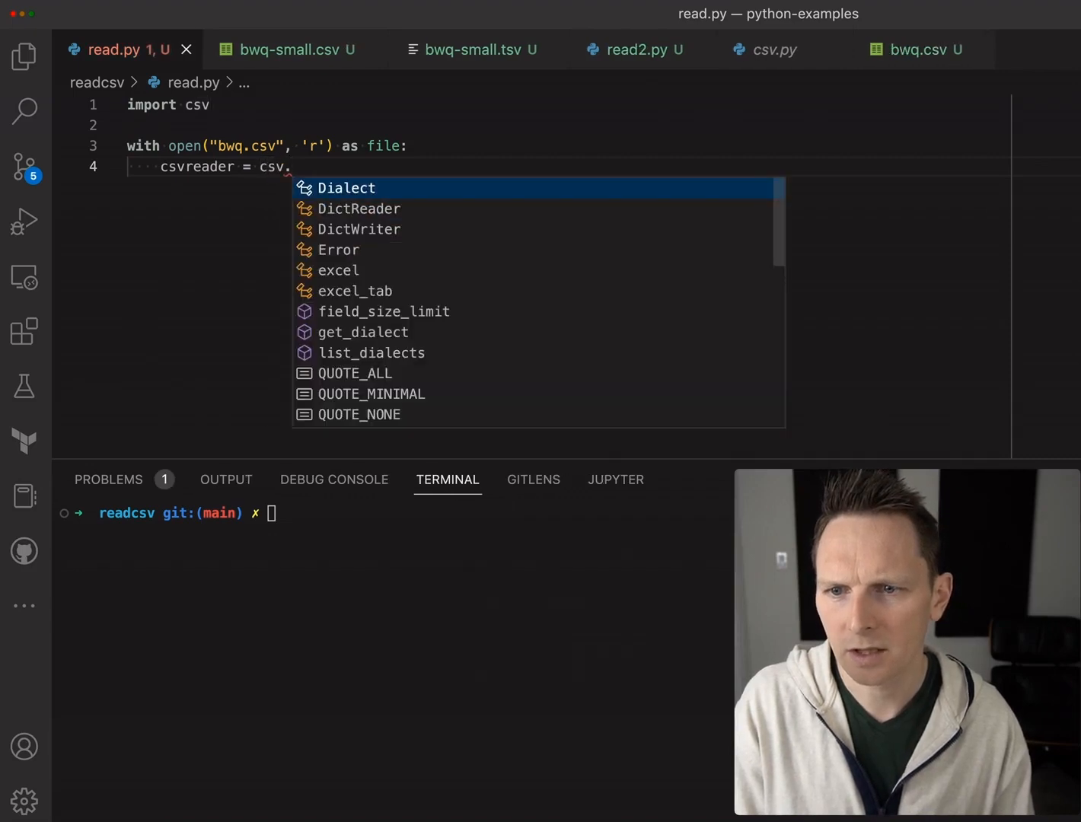
pyautogui.write('reader')
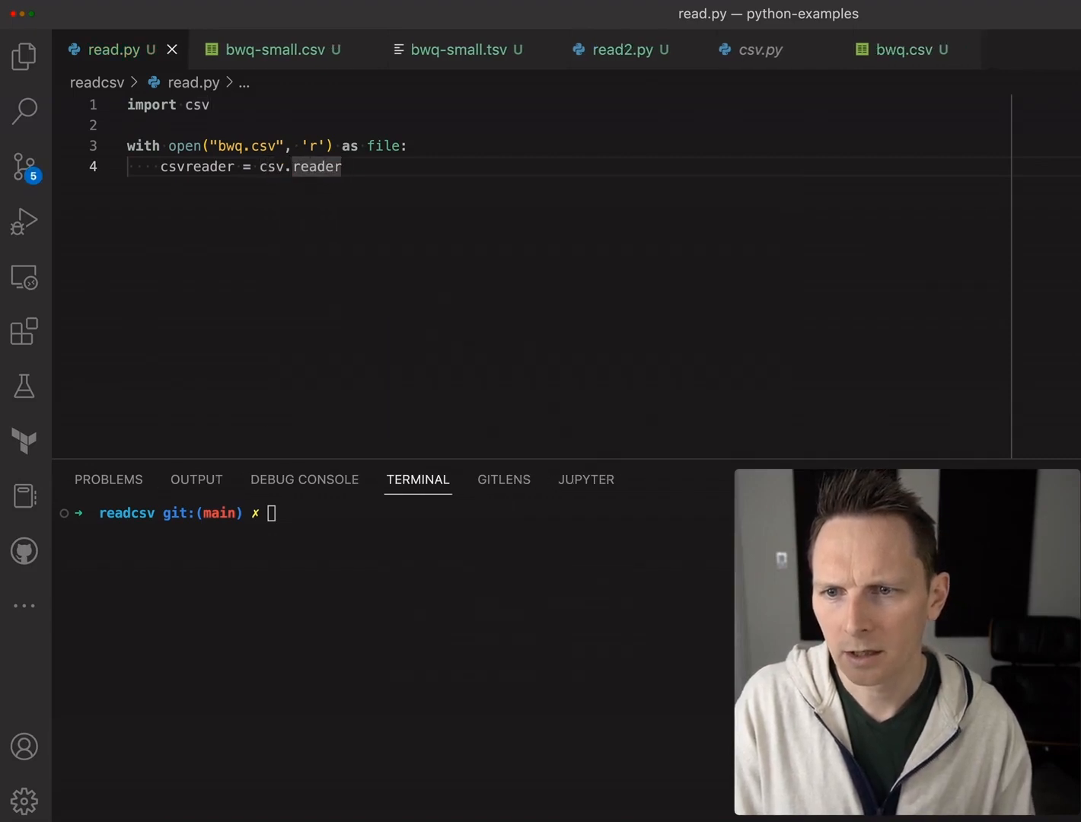
pyautogui.write('()')
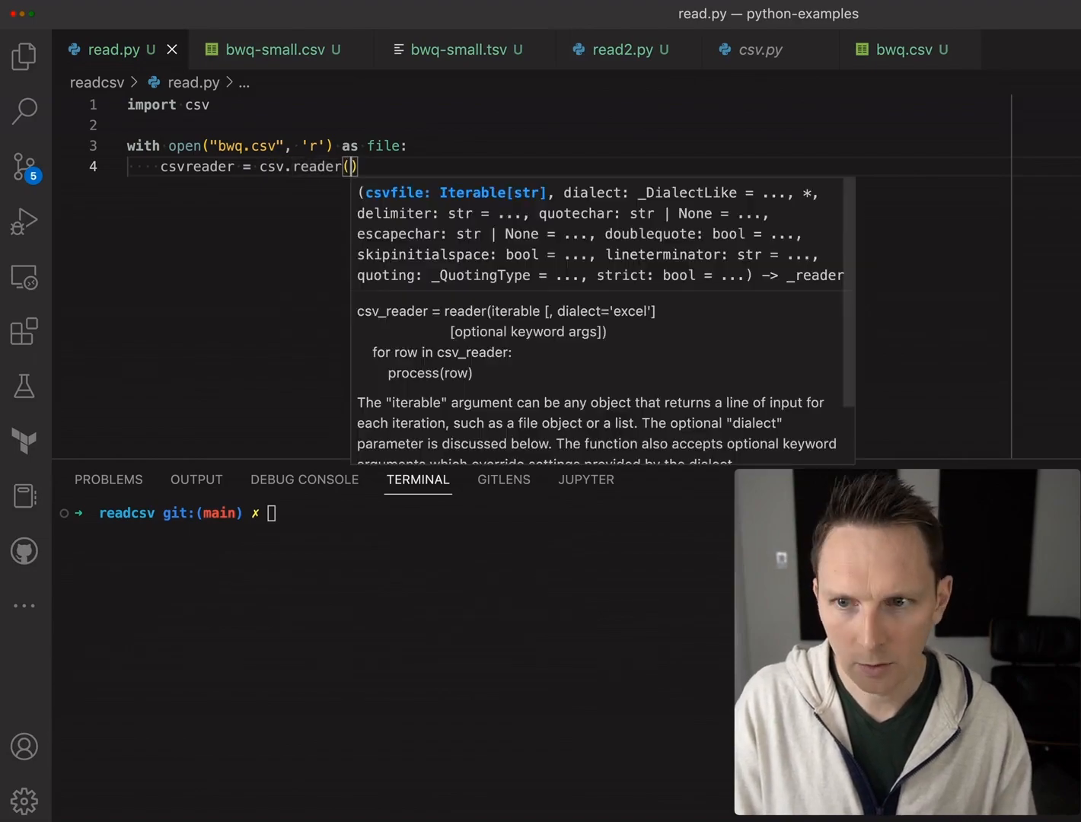
pyautogui.write('file')
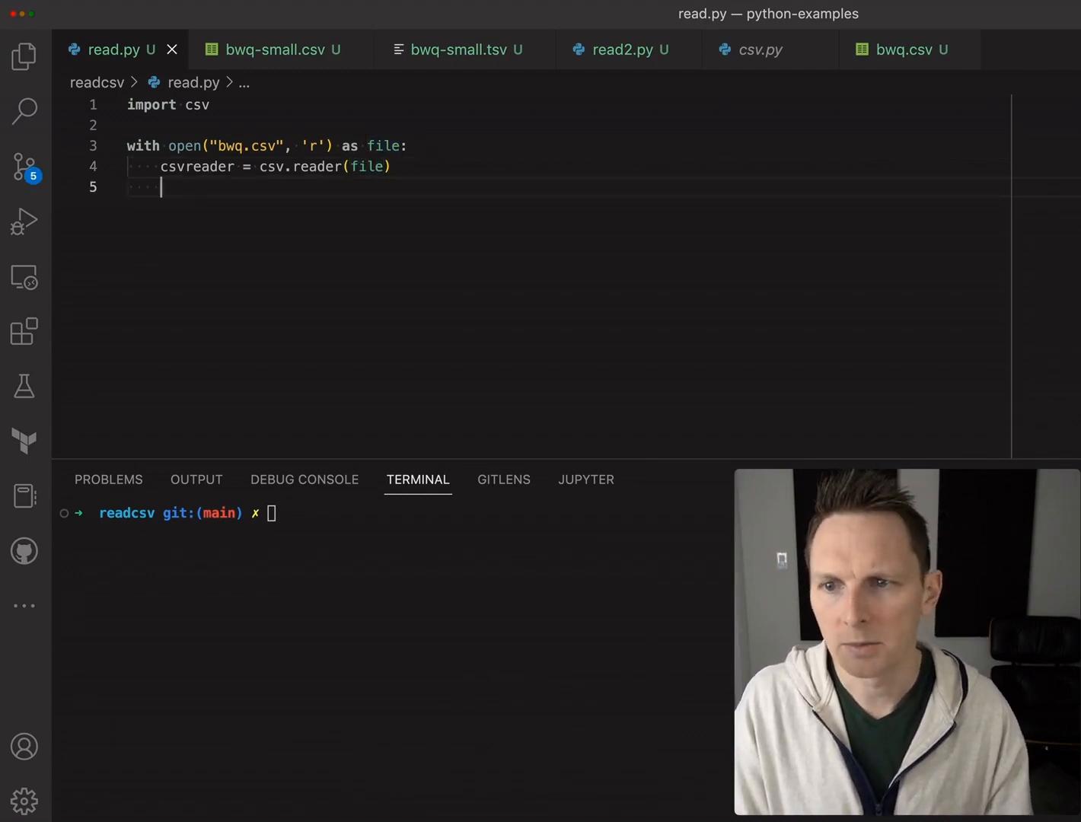
# - Add a for loop over csvreader whose body is print(row)
pyautogui.press('enter')
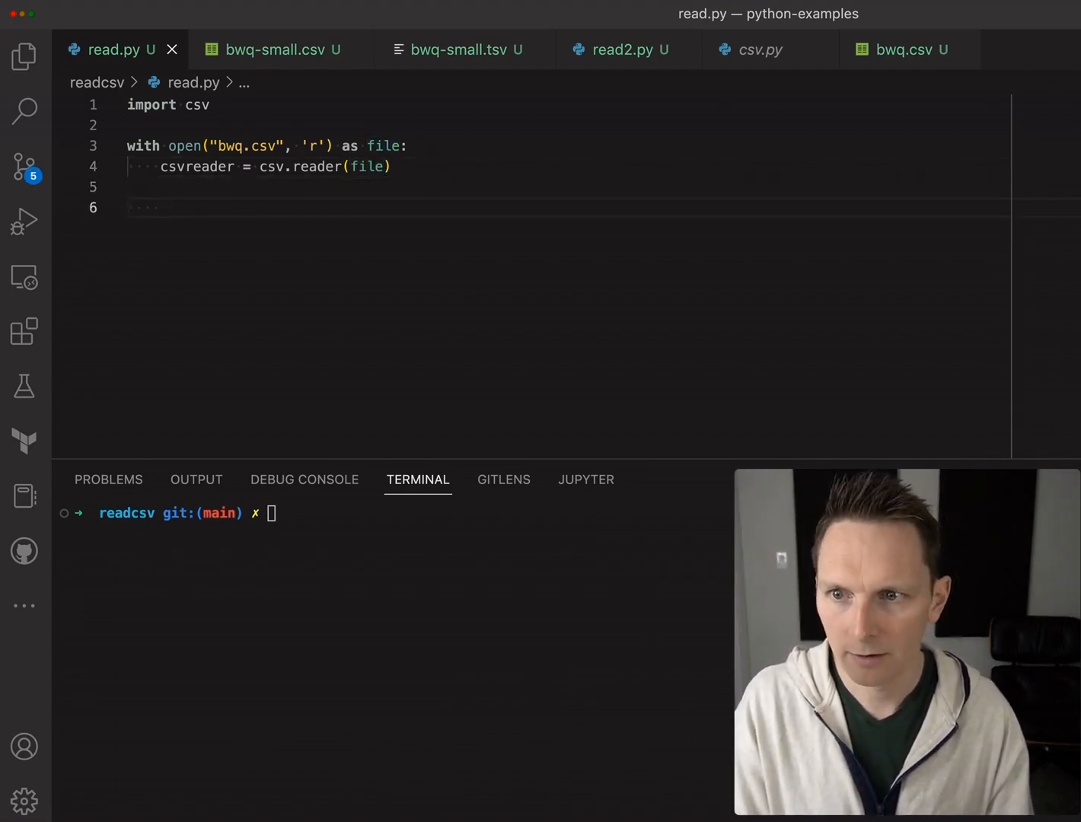
pyautogui.write('for row in csvreader:')
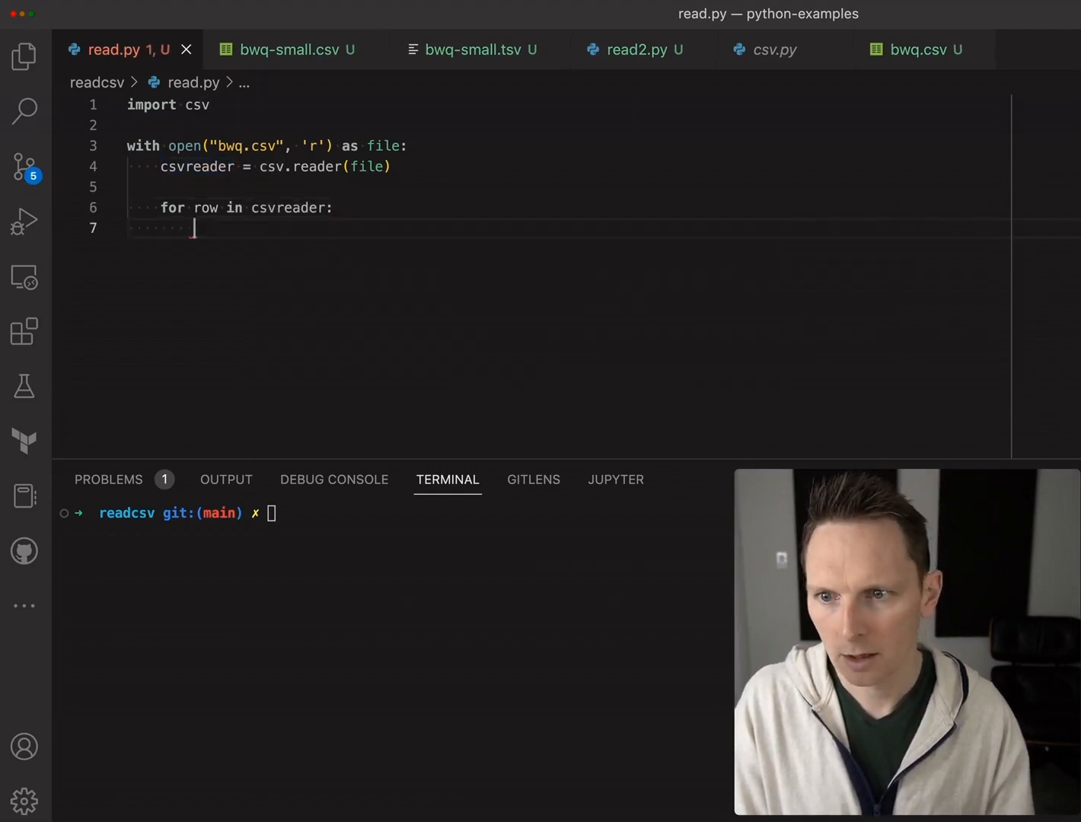
pyautogui.write('print)')
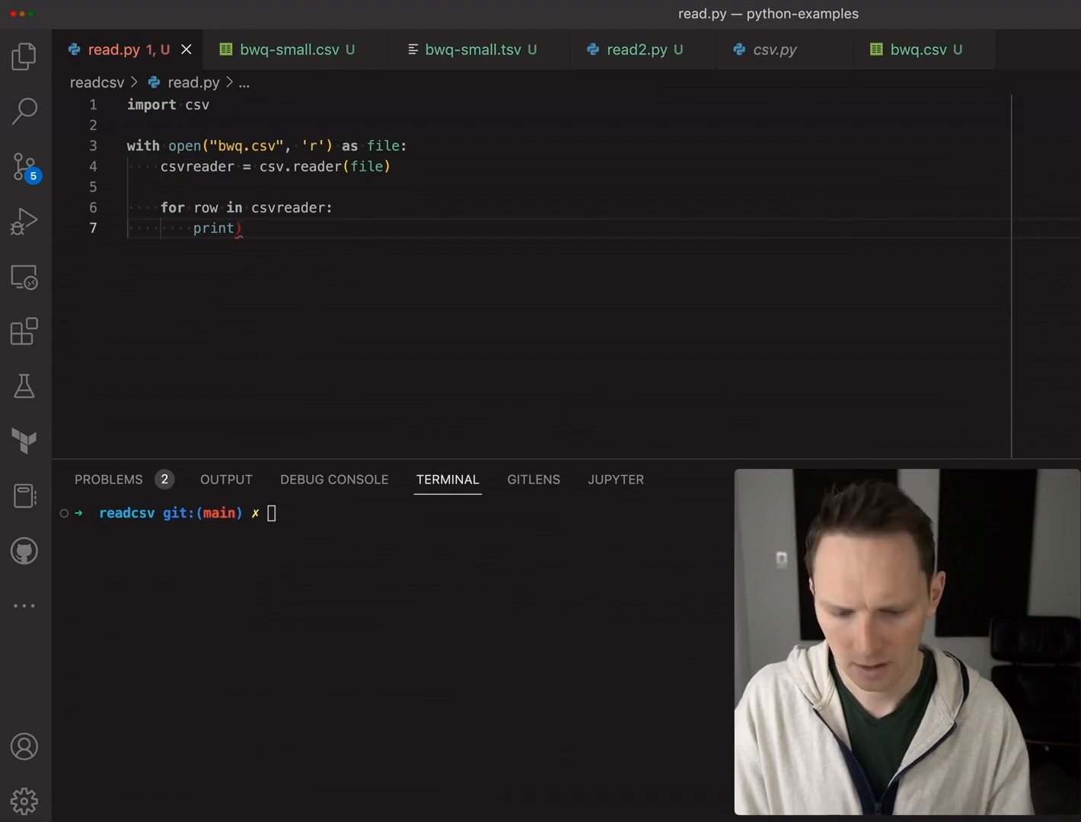
pyautogui.write('(r')
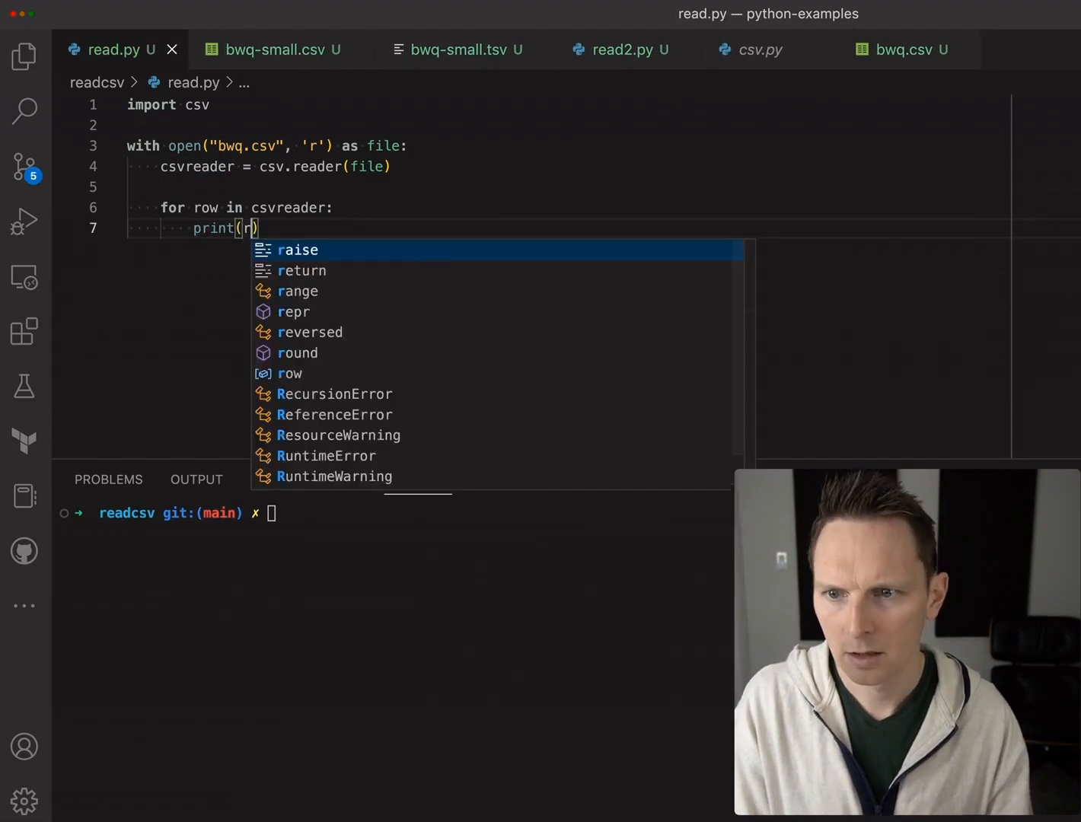
pyautogui.write('ow')
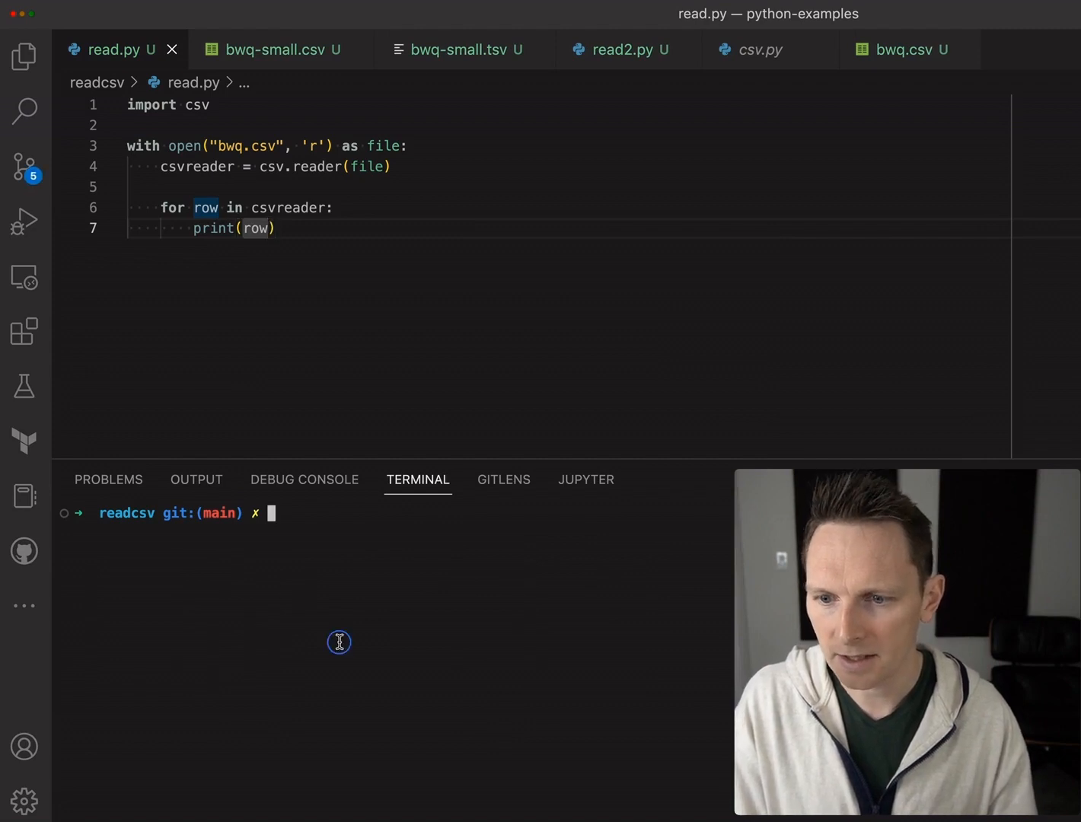
# - Run python3 read.py in the terminal to print bwq.csv rows as lists
pyautogui.write('python3')
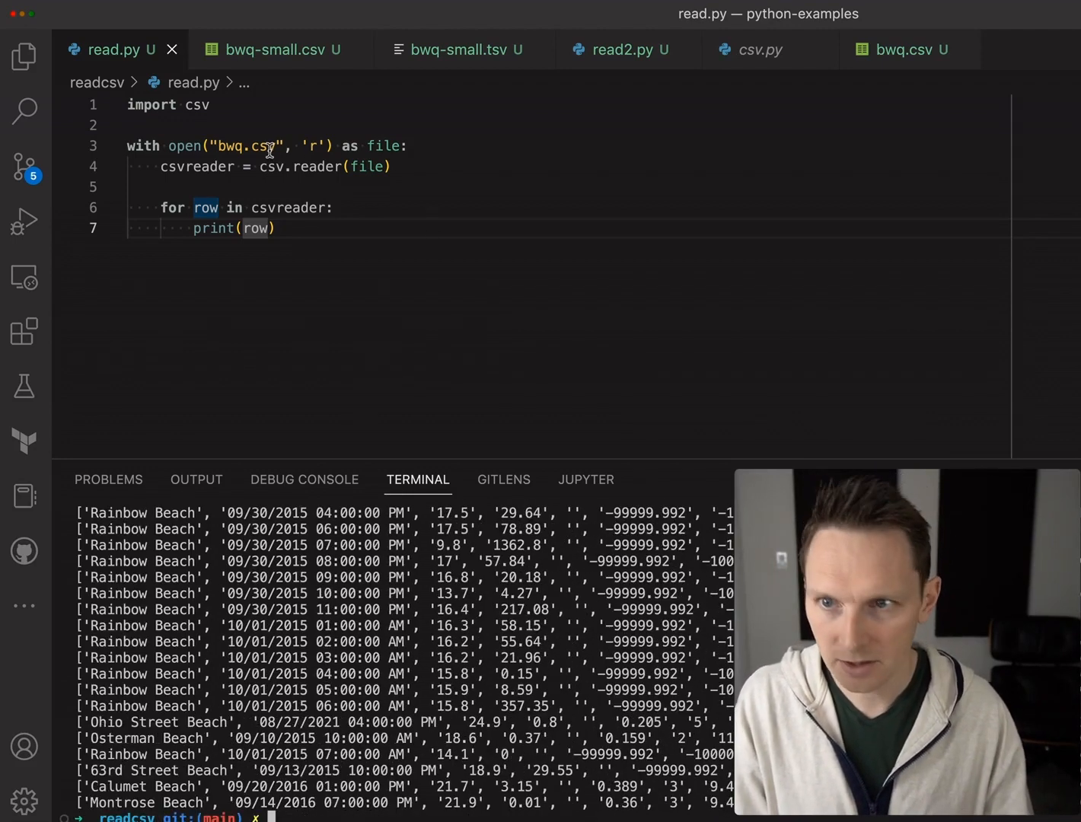
# - Check bwq-small.csv, then switch read.py's filename to bwq-small.csv and rerun it
pyautogui.click(274, 49)
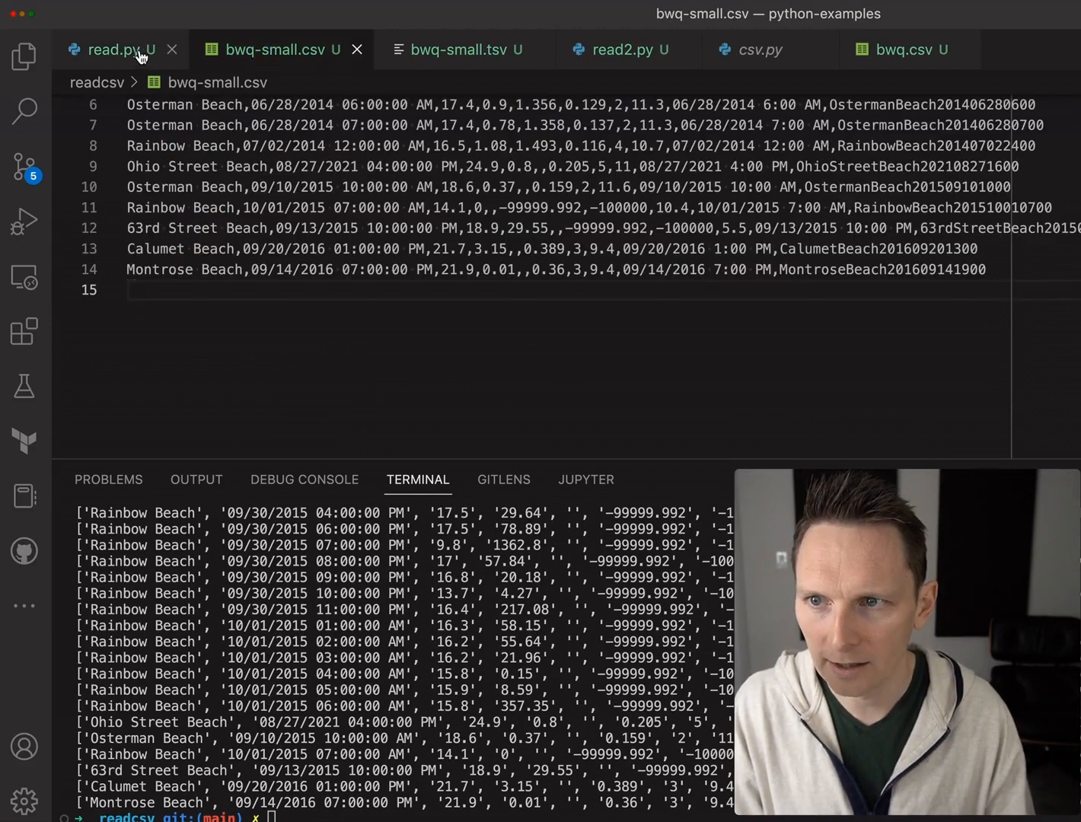
pyautogui.click(115, 49)
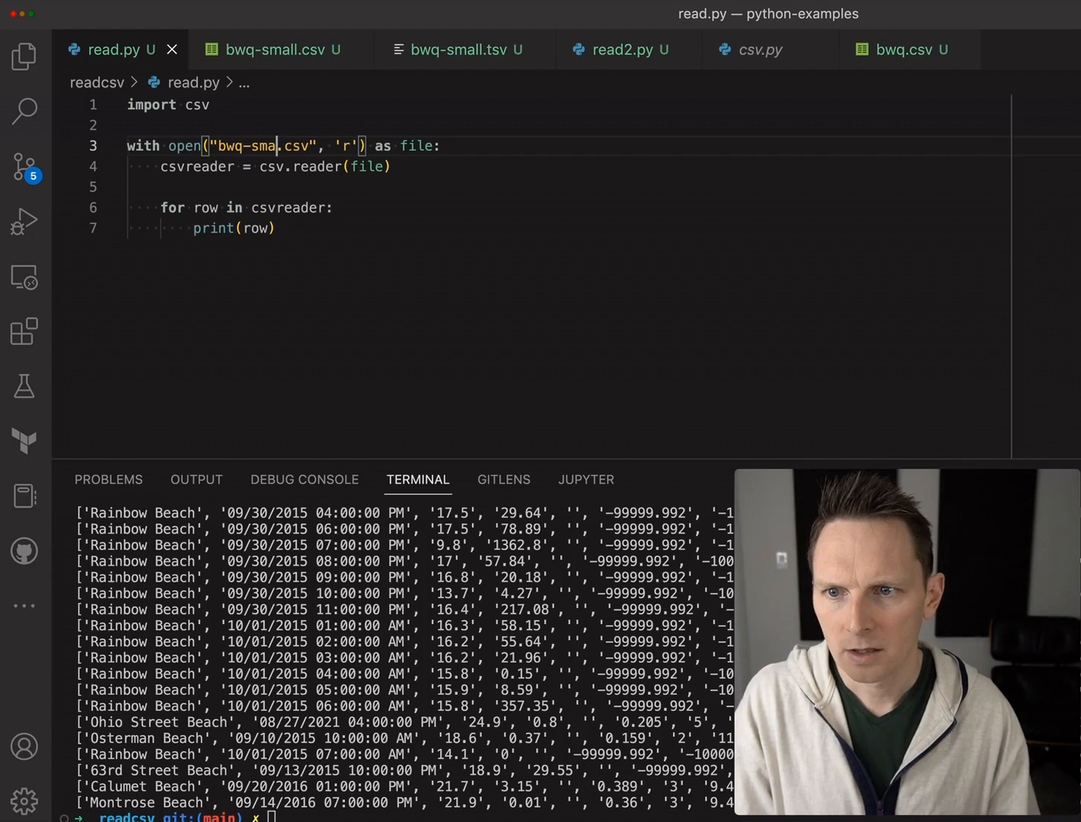
pyautogui.write('ll')
pyautogui.click(396, 816)
pyautogui.write('python3 read.py')
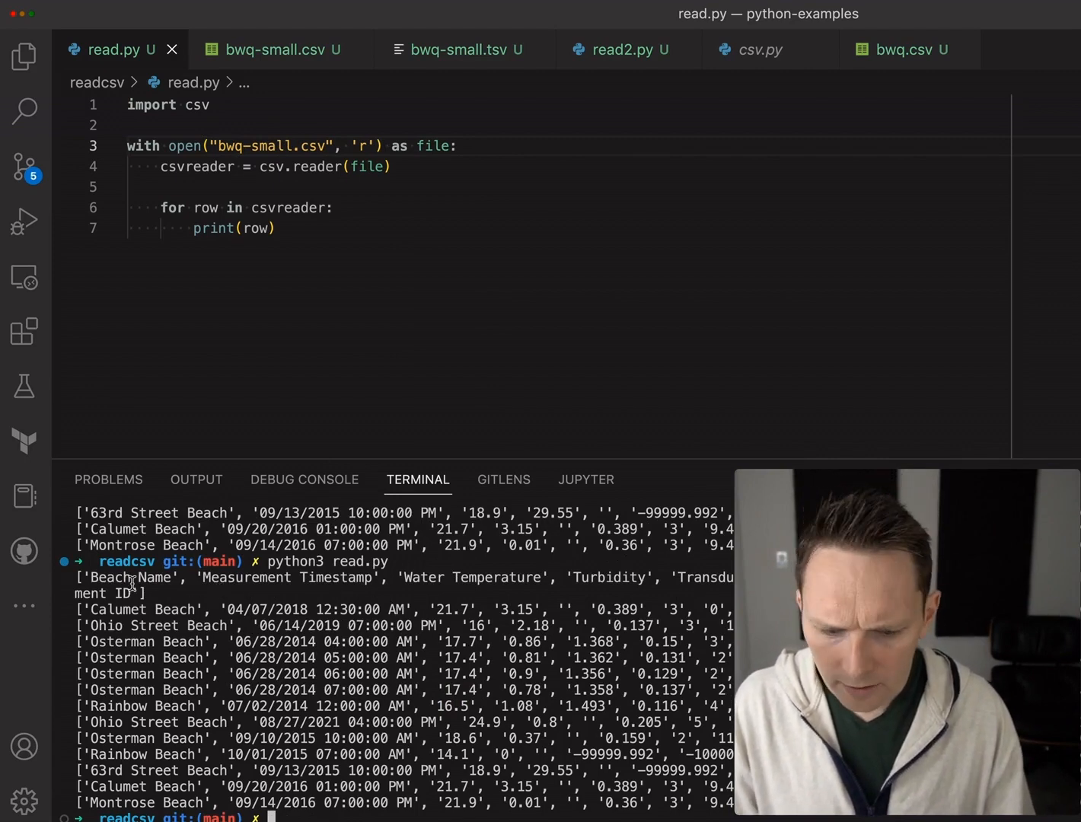
pyautogui.moveTo(175, 577)
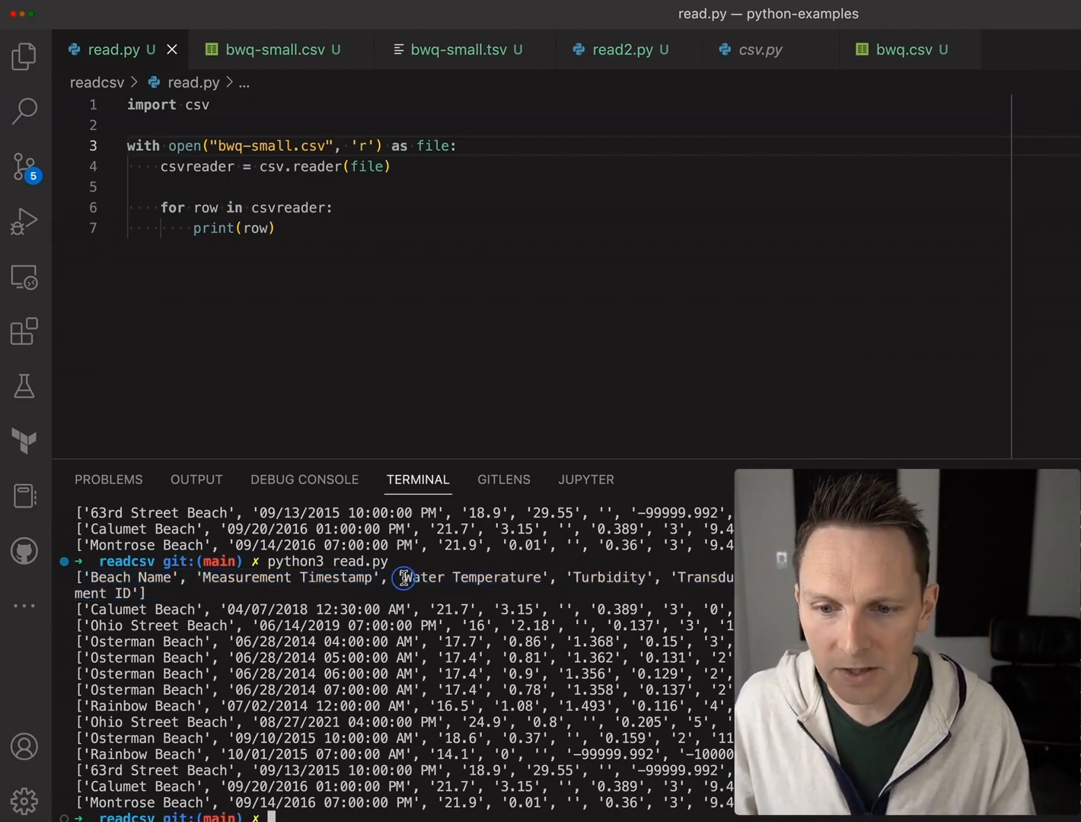
# - Insert next(csvreader) before the loop, rerun, and view bwq-small.csv
pyautogui.doubleClick(470, 576)
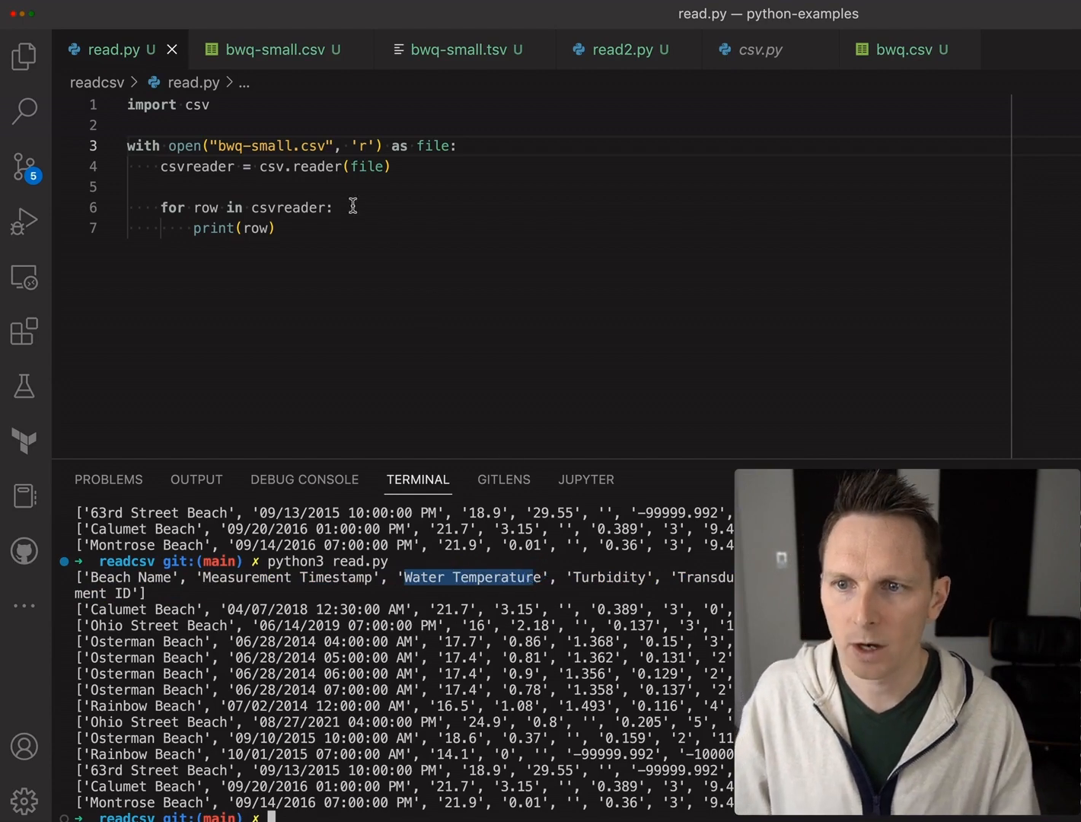
pyautogui.press('Enter')
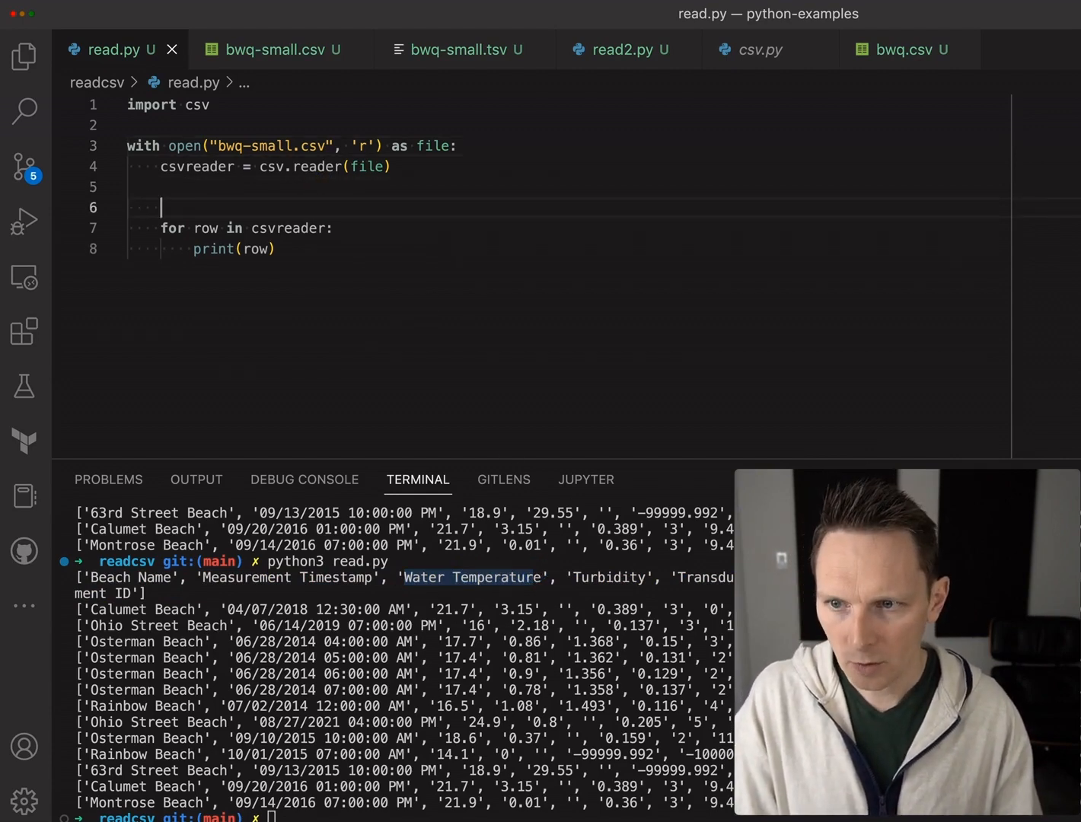
pyautogui.write('next(csvreader')
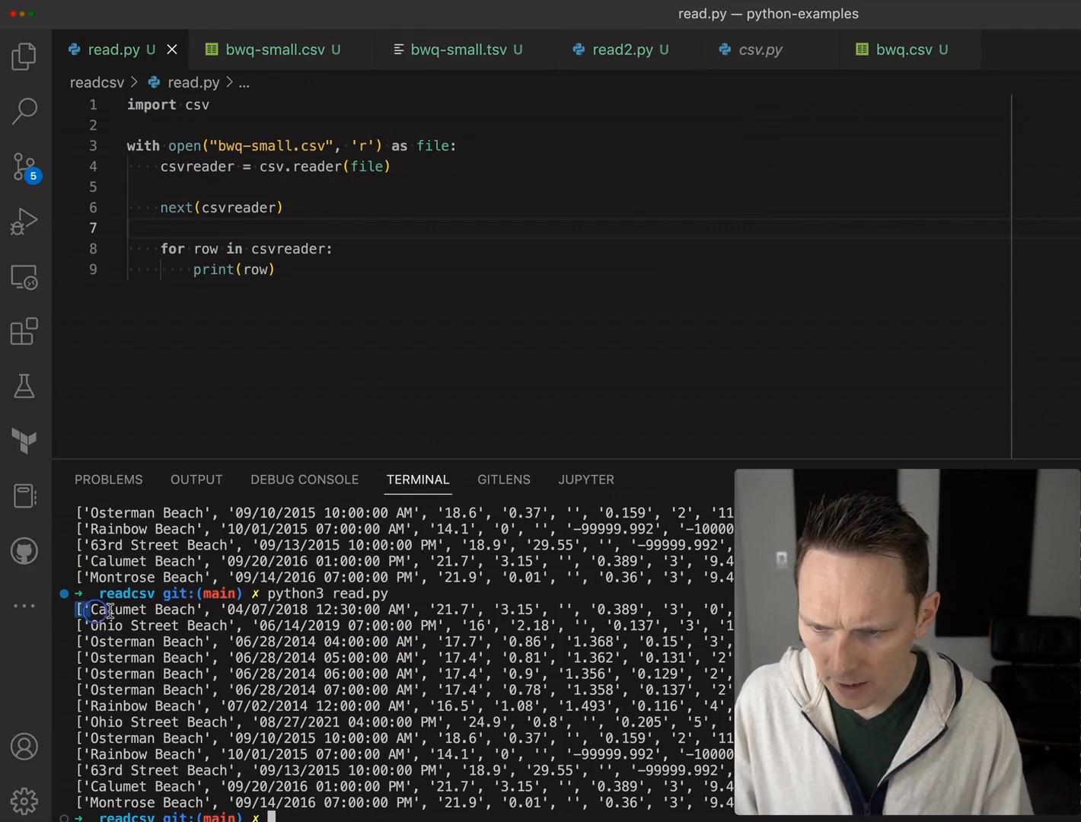
pyautogui.click(270, 49)
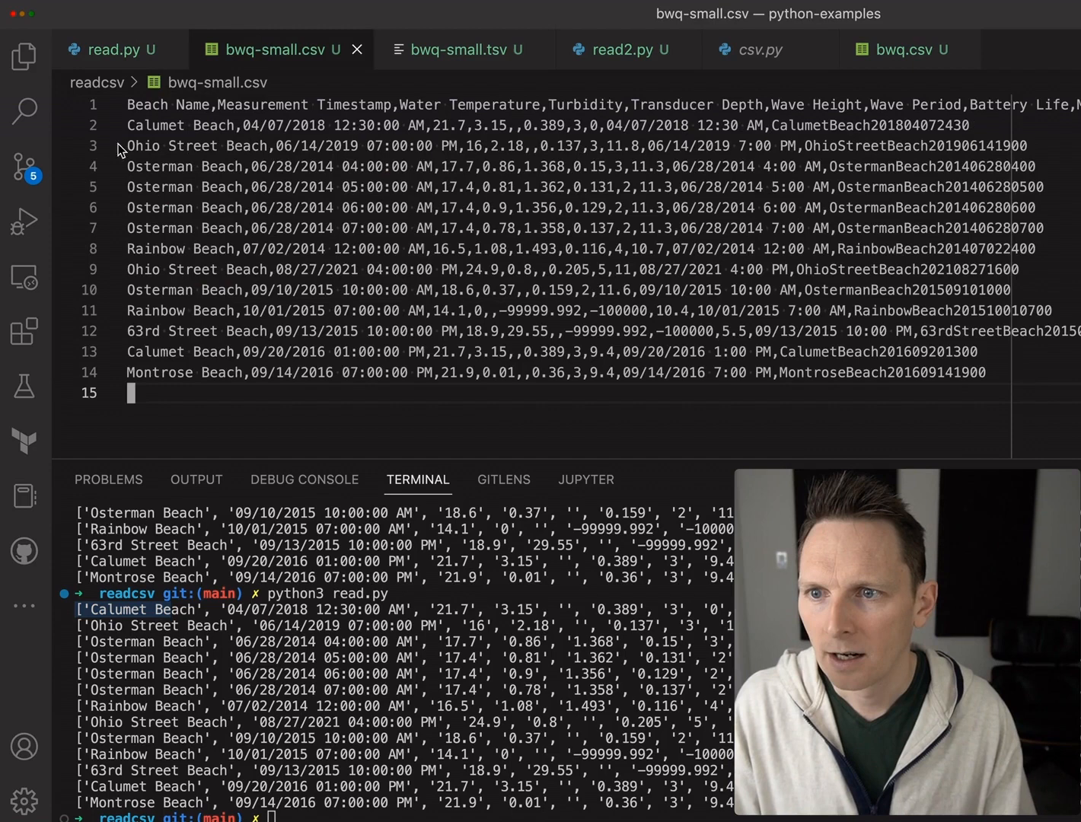
# - Highlight the first two data rows, then change print(row) to print(row[0])
pyautogui.moveTo(127, 125); pyautogui.dragTo(407, 145)
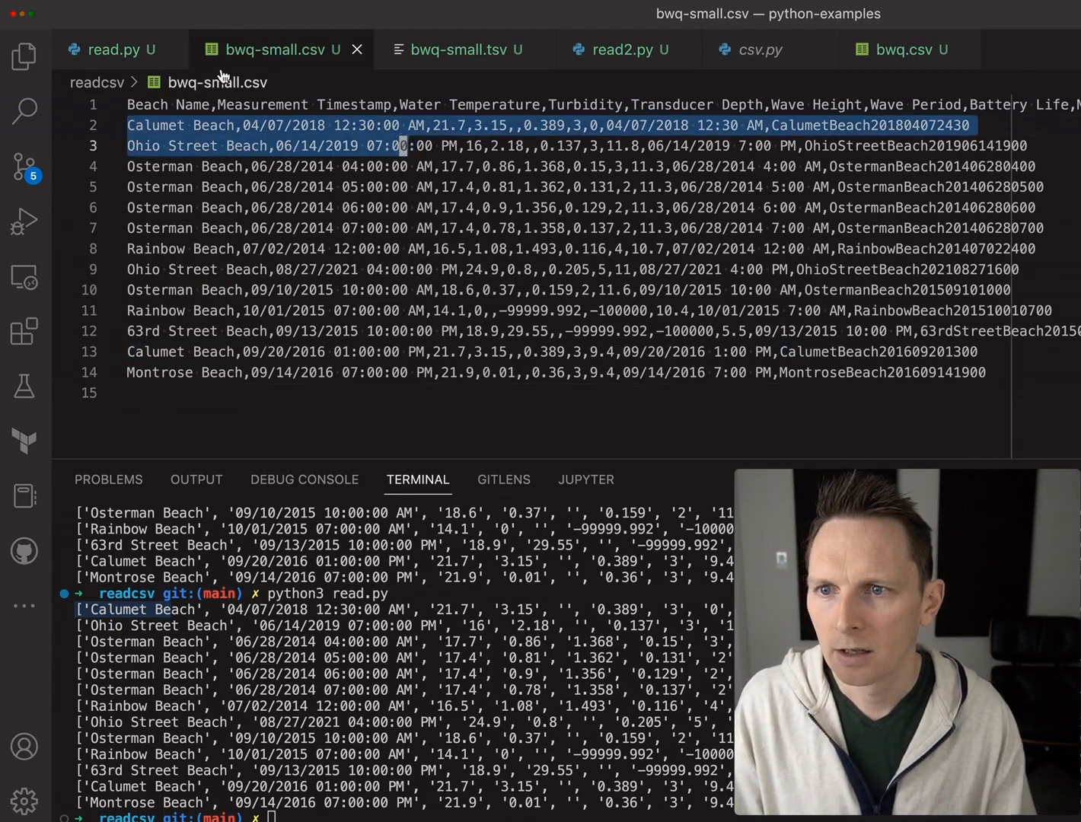
pyautogui.click(110, 50)
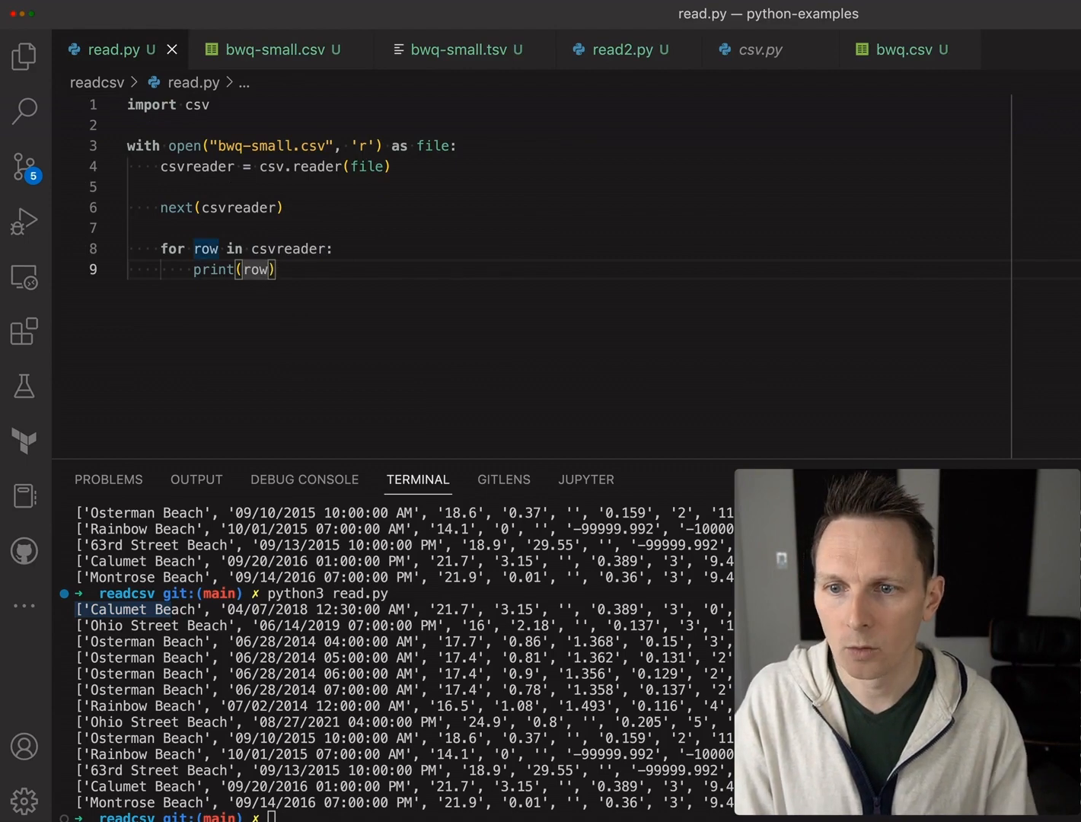
pyautogui.write('[0]')
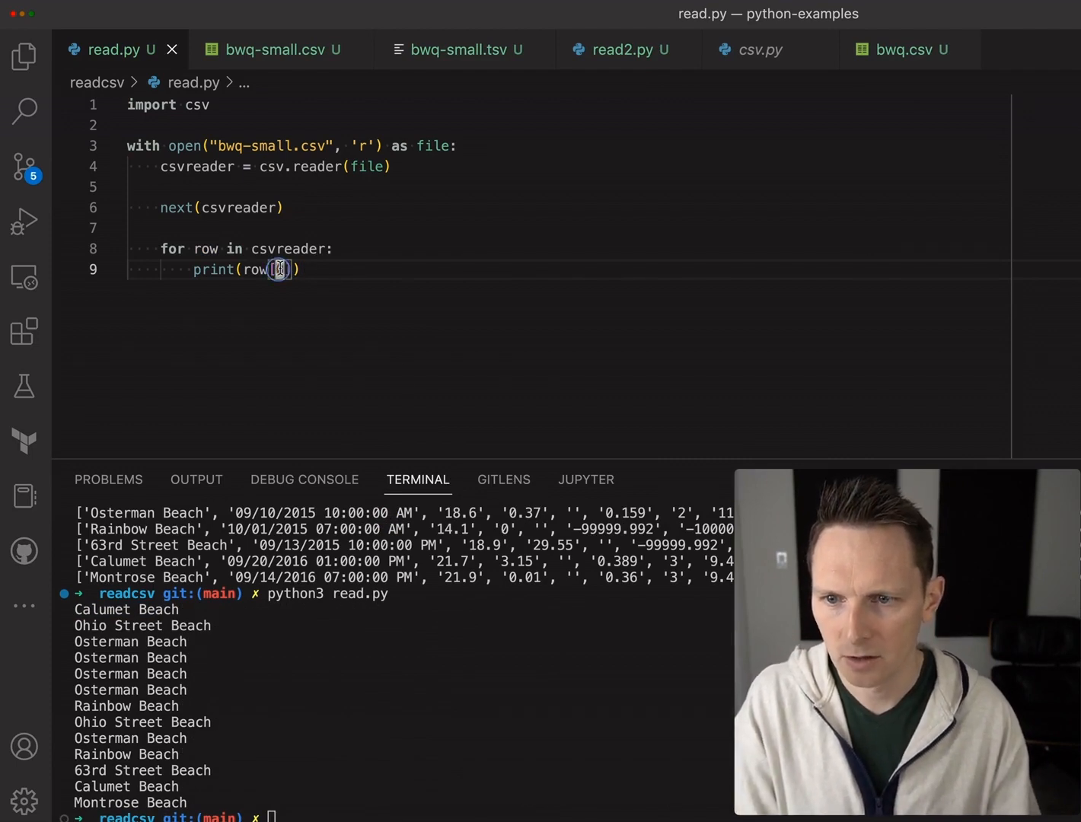
# - Print row[1] plus a duplicated print of row[5], and rerun the script
pyautogui.write('1')
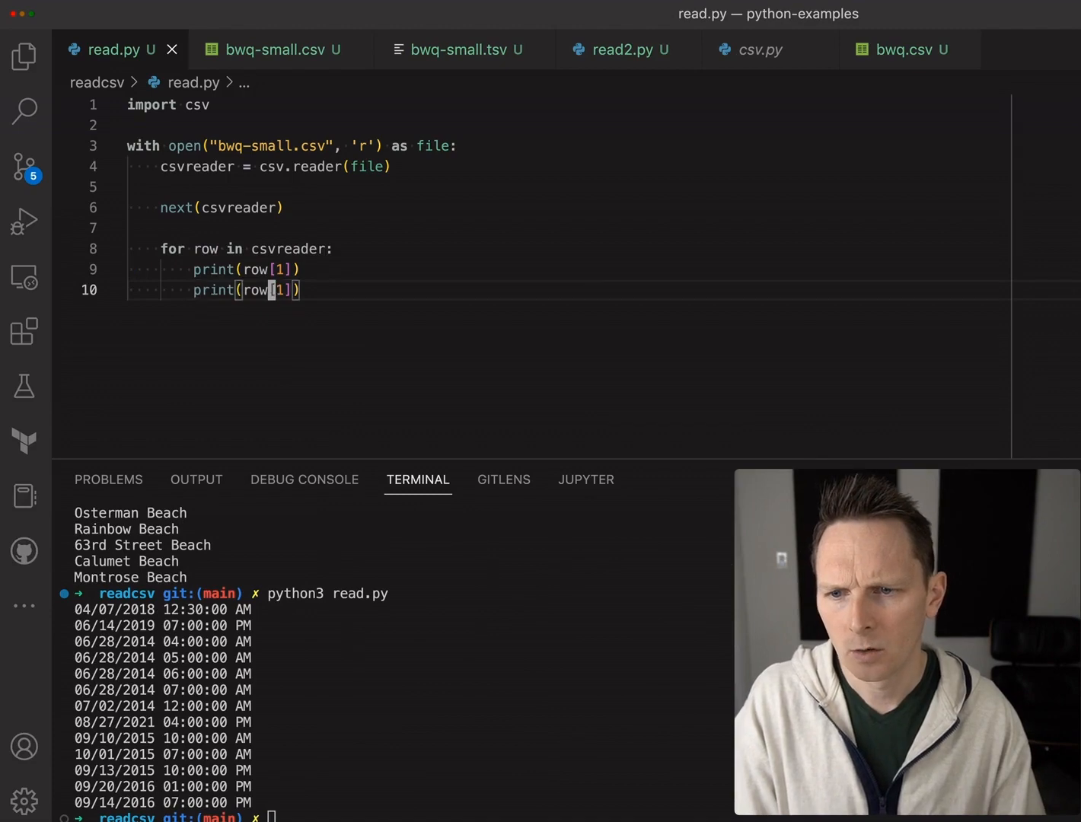
pyautogui.write('5')
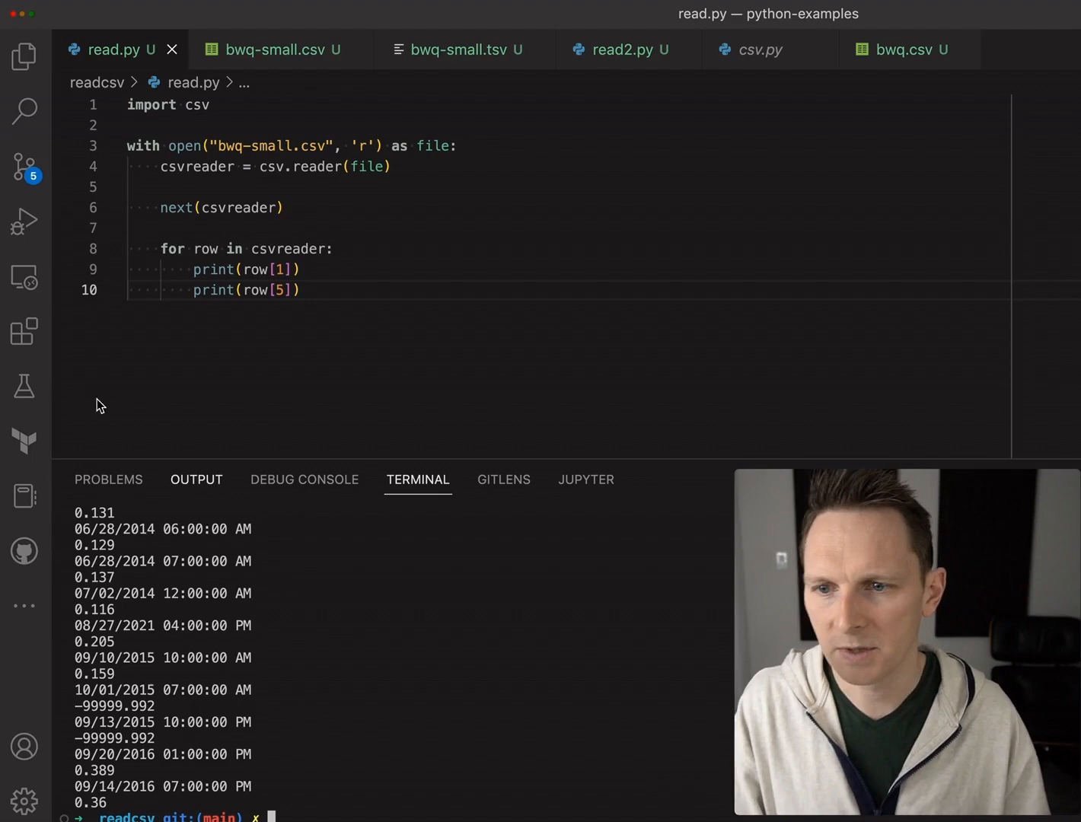
pyautogui.moveTo(311, 166)
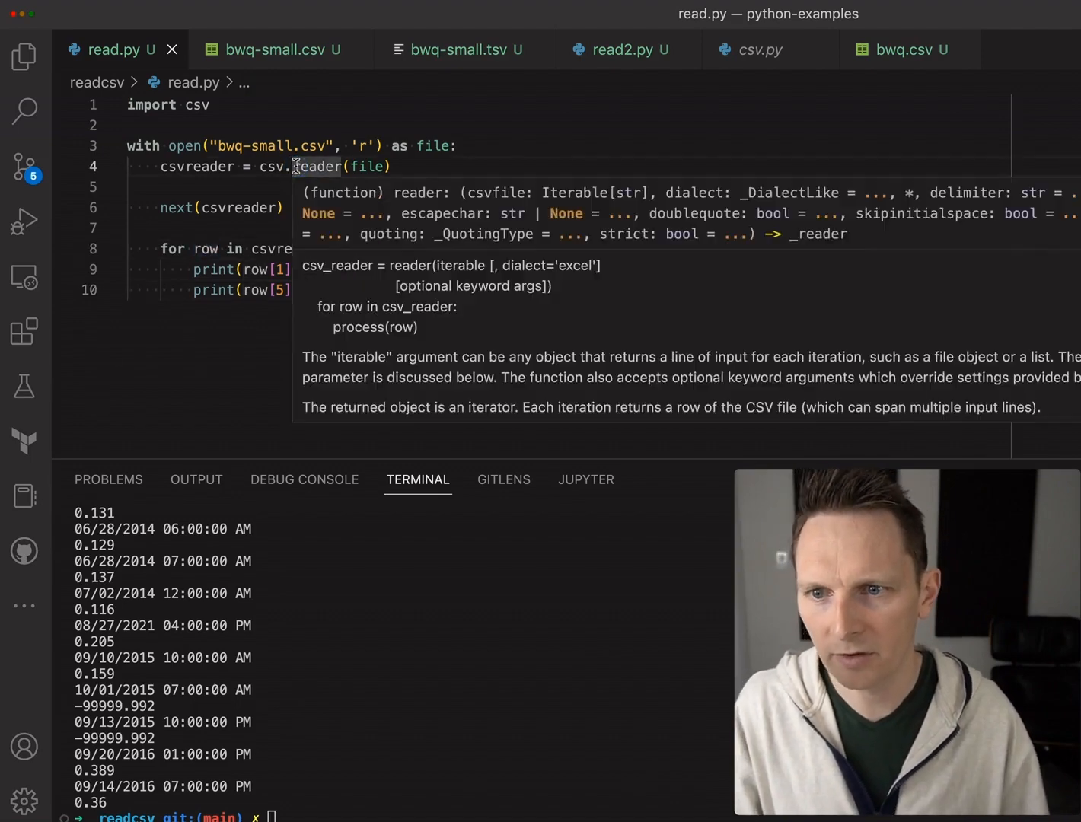
# - Switch to csv.DictReader, remove next(), print row["Beach Name"], and comment out print(row[5])
pyautogui.write('de')
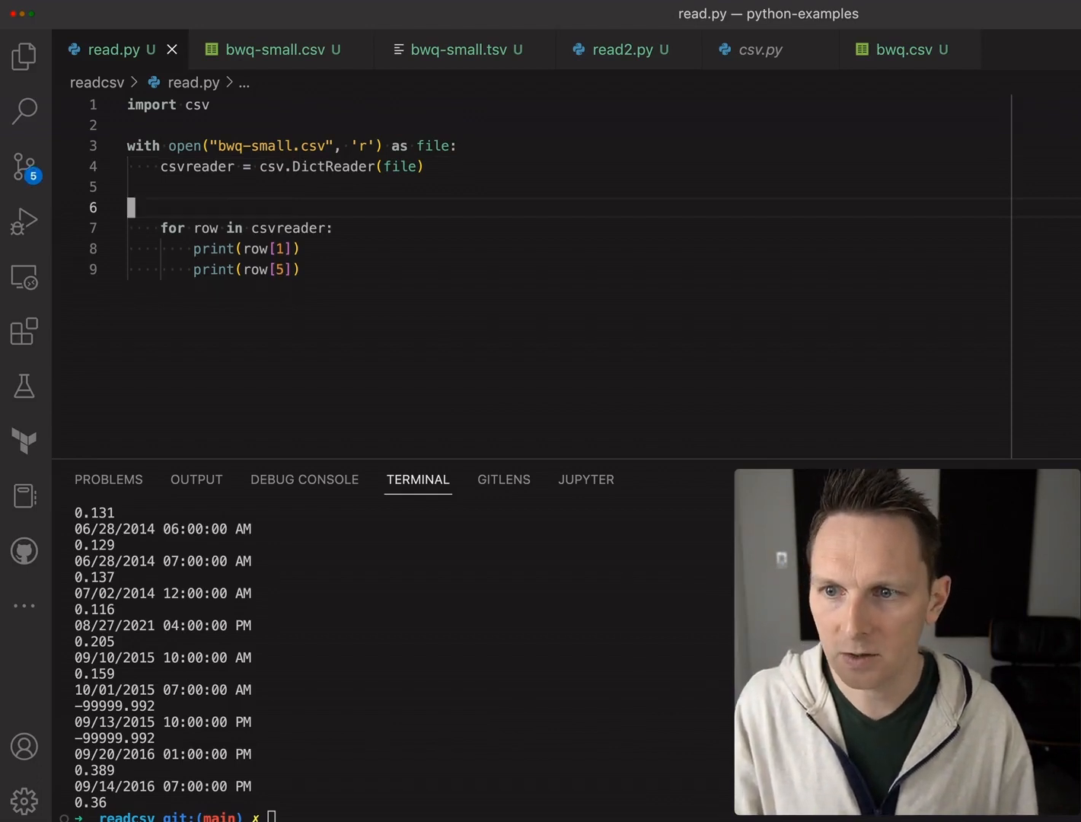
pyautogui.press('Backspace')
pyautogui.write('"Beach')
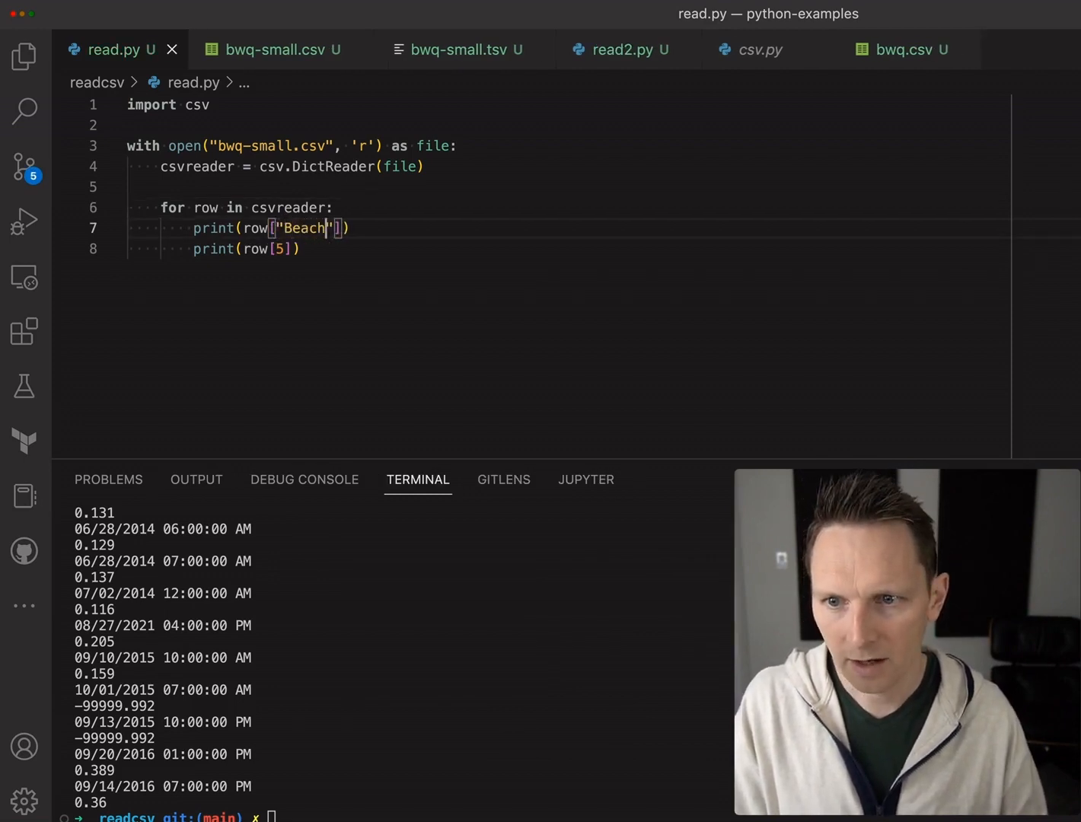
pyautogui.write('Name')
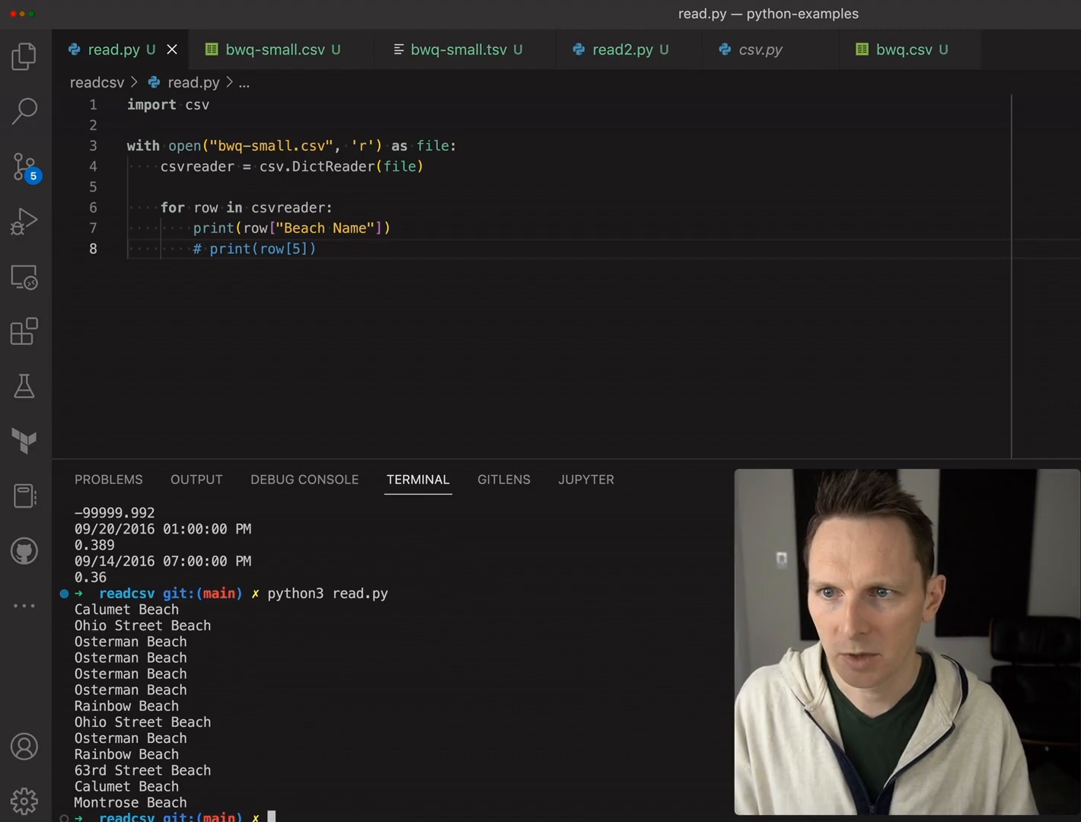
# - Check bwq-small.csv headers, then replace the 'Beach Name' key with Turbidity
pyautogui.click(273, 49)
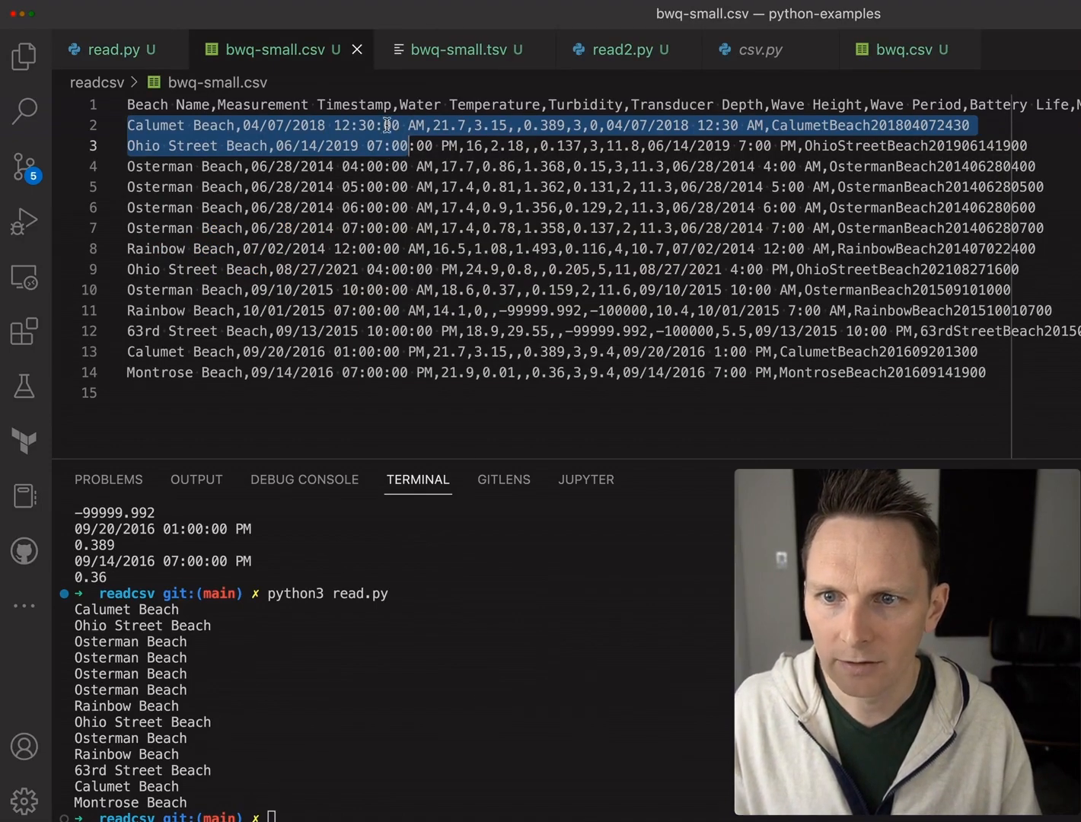
pyautogui.doubleClick(583, 104)
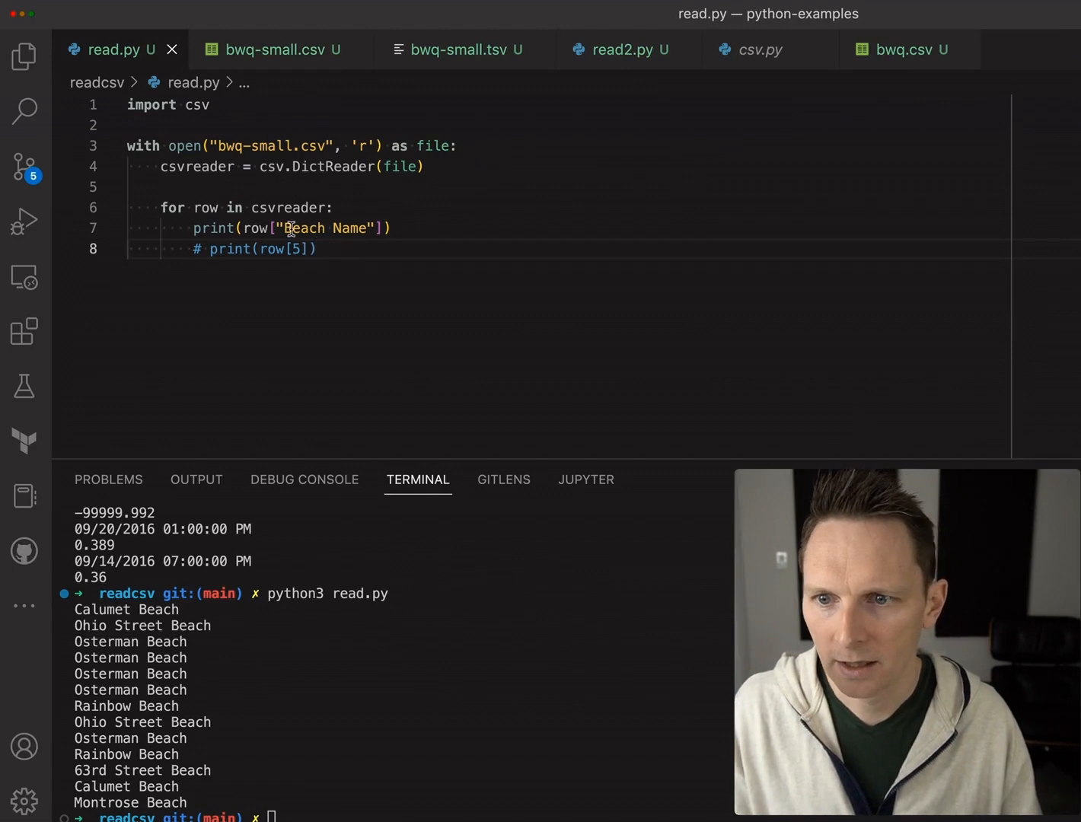
pyautogui.doubleClick(323, 228)
pyautogui.write('Turbidity')
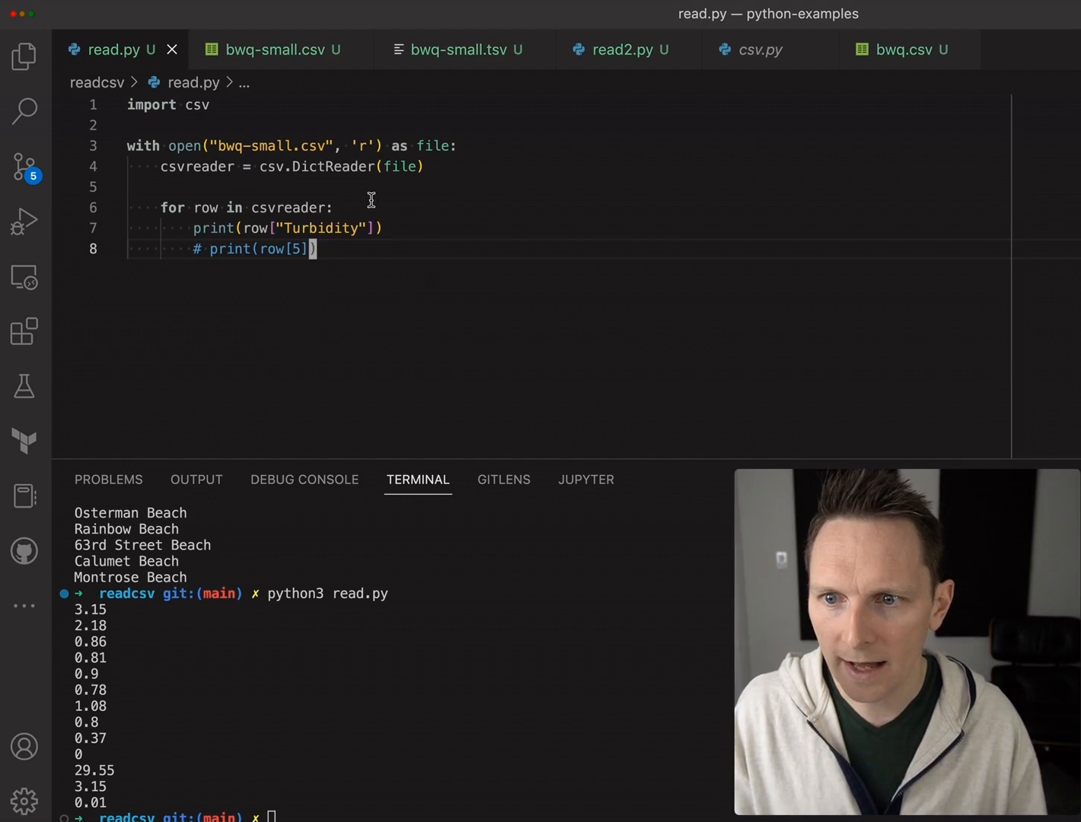
pyautogui.moveTo(556, 124)
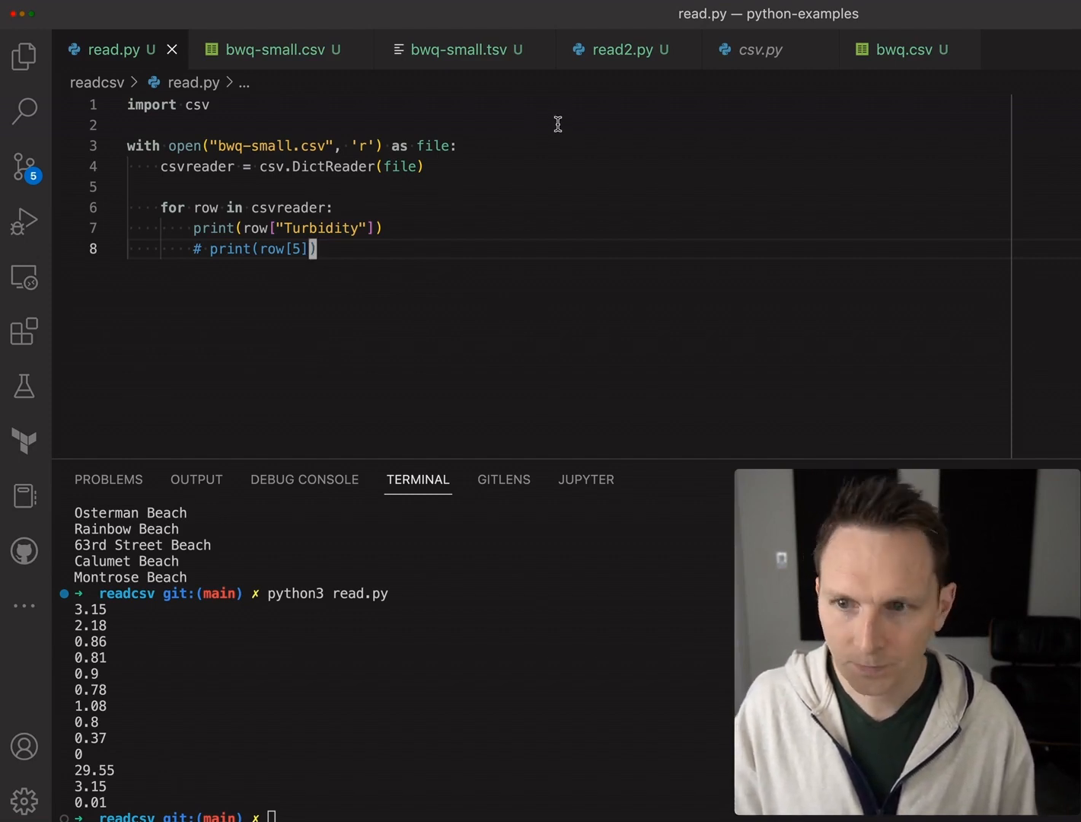
pyautogui.moveTo(506, 242)
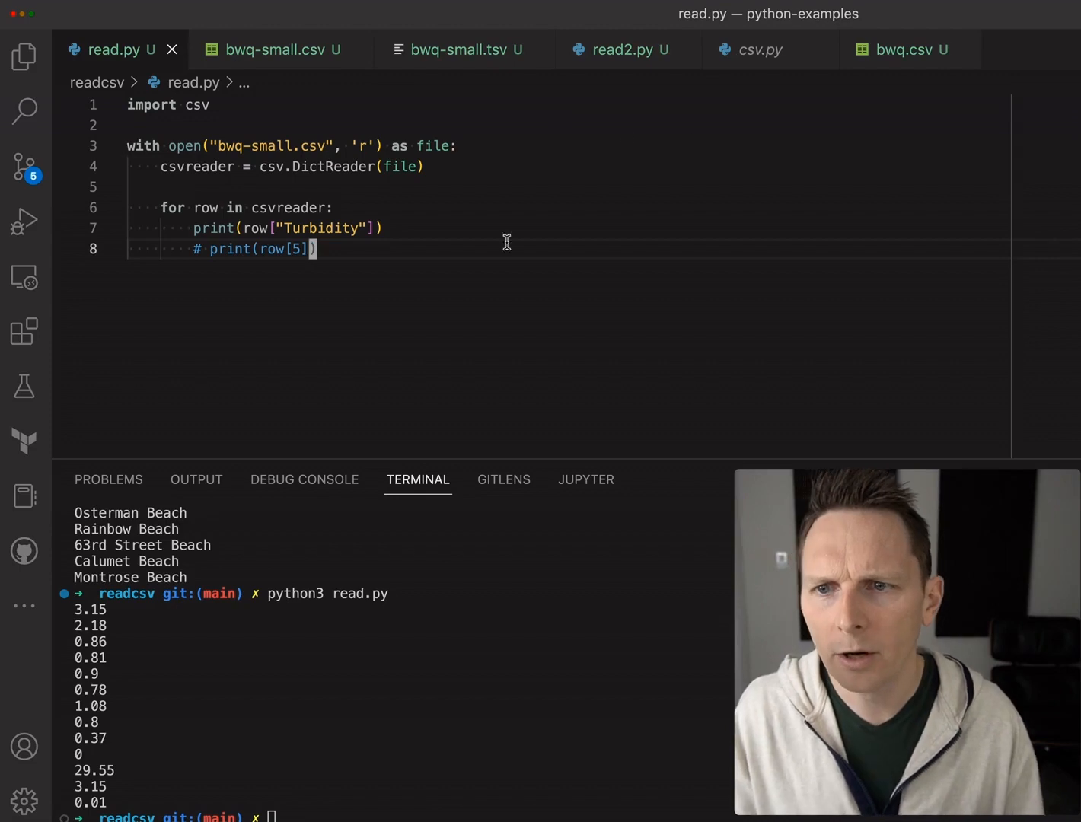
pyautogui.moveTo(719, 139)
pyautogui.write(', ')
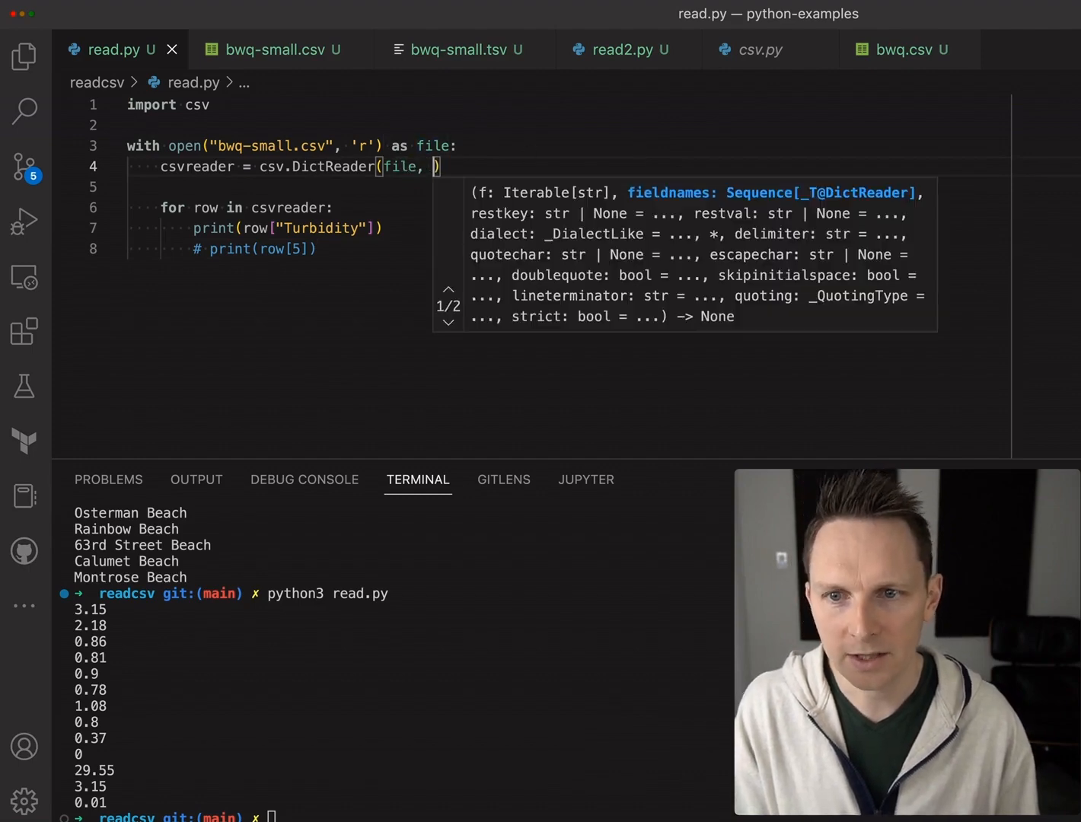
# - Add delimiter="\t" to csv.DictReader and rerun, which raises KeyError 'Turbidity'
pyautogui.write('se')
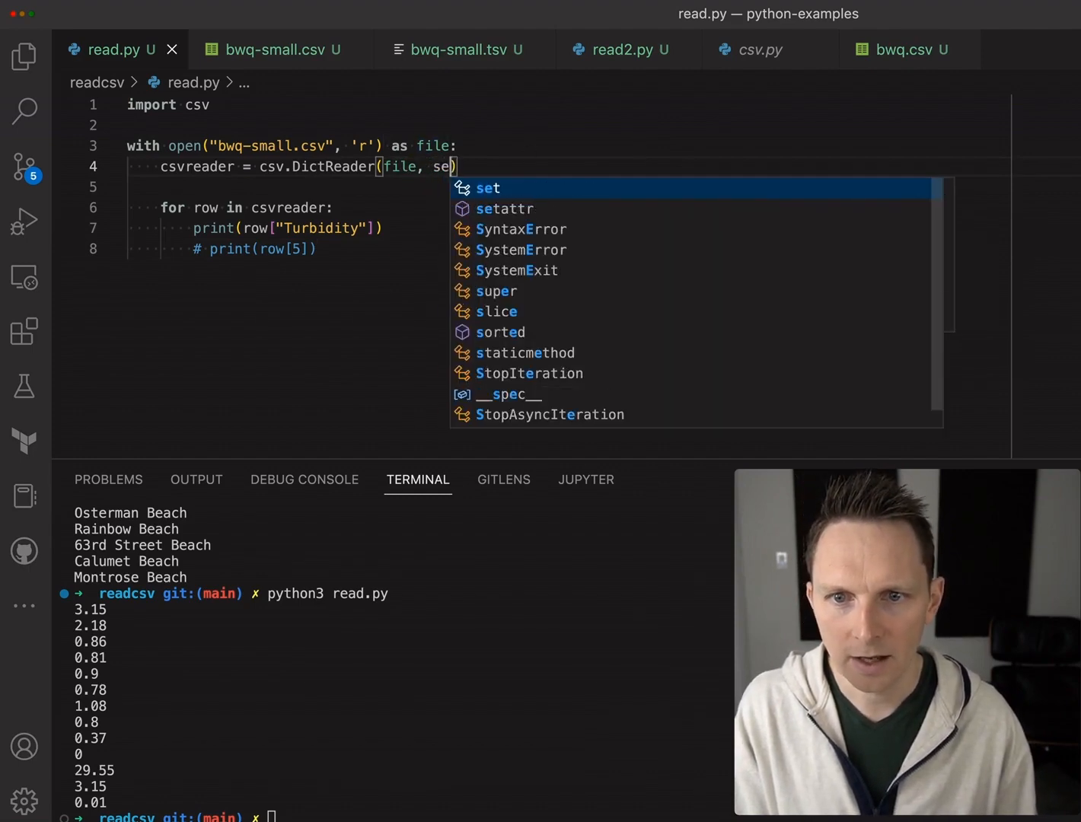
pyautogui.write('per')
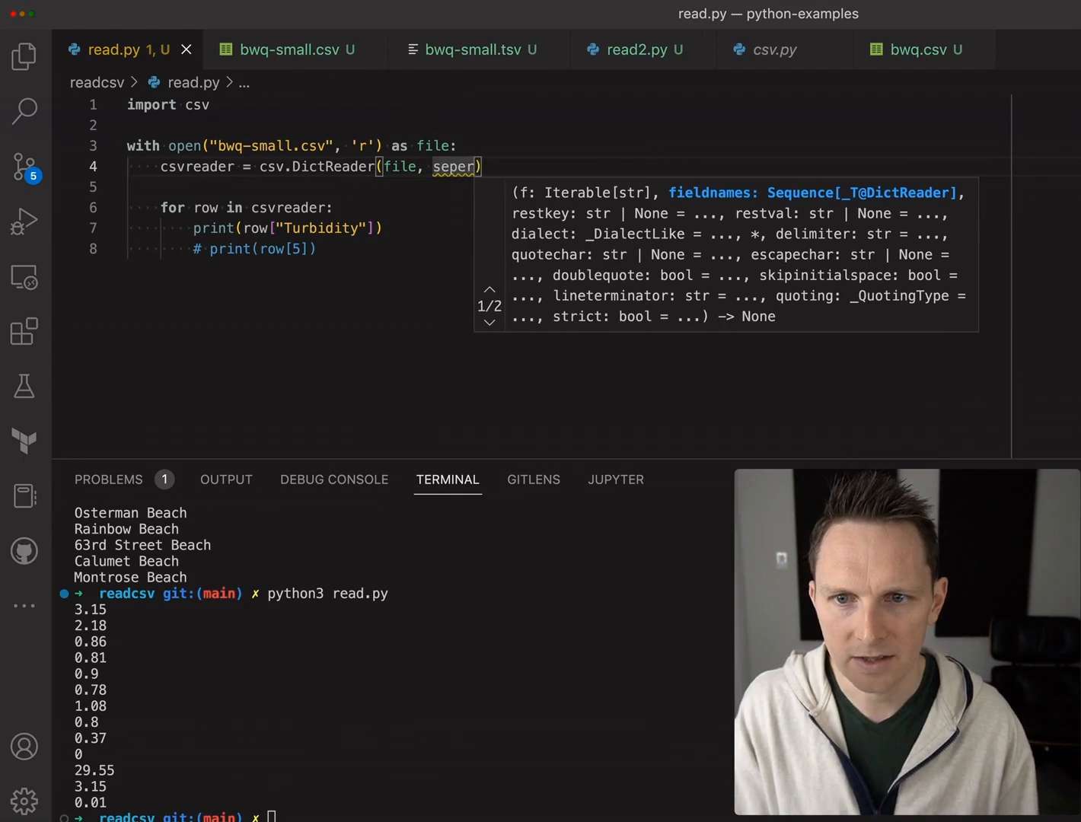
pyautogui.write('delimiter="\\t')
pyautogui.click(400, 815)
pyautogui.write('python3 read.py')
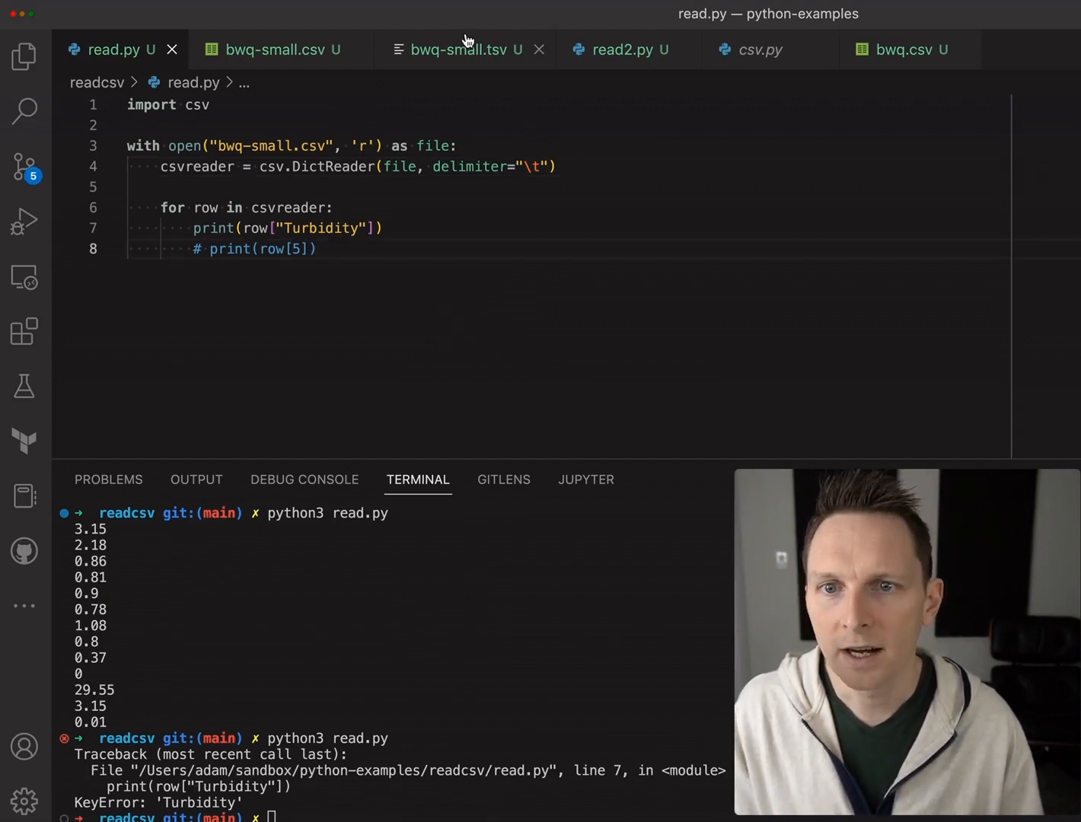
pyautogui.moveTo(464, 48)
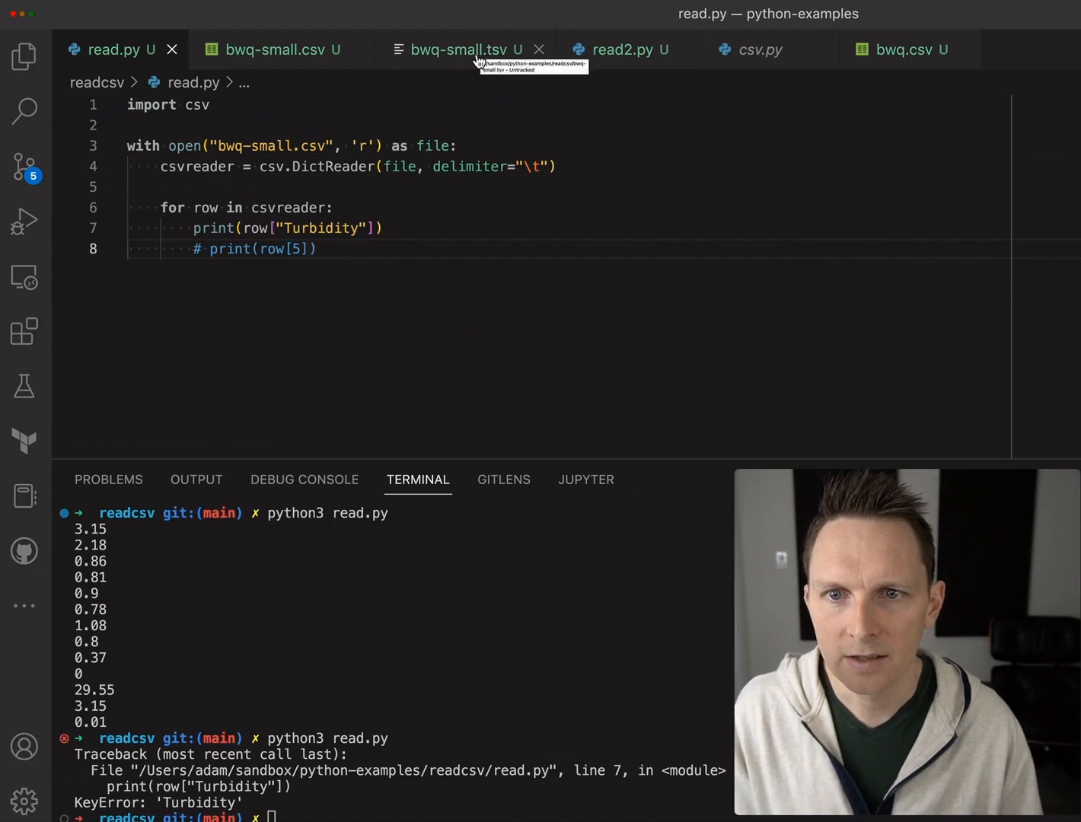
# - Change the opened file name in open() from bwq-small.csv to bwq-small.tsv
pyautogui.click(456, 49)
pyautogui.write('t')
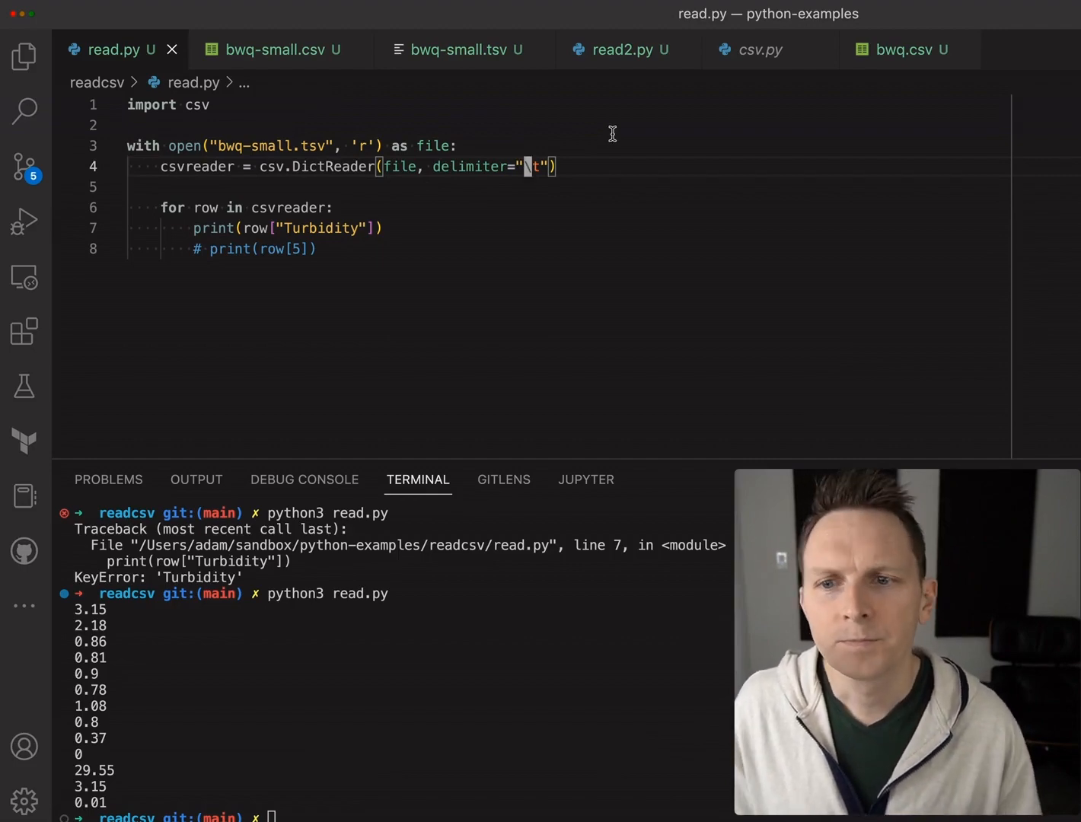
pyautogui.moveTo(703, 198)
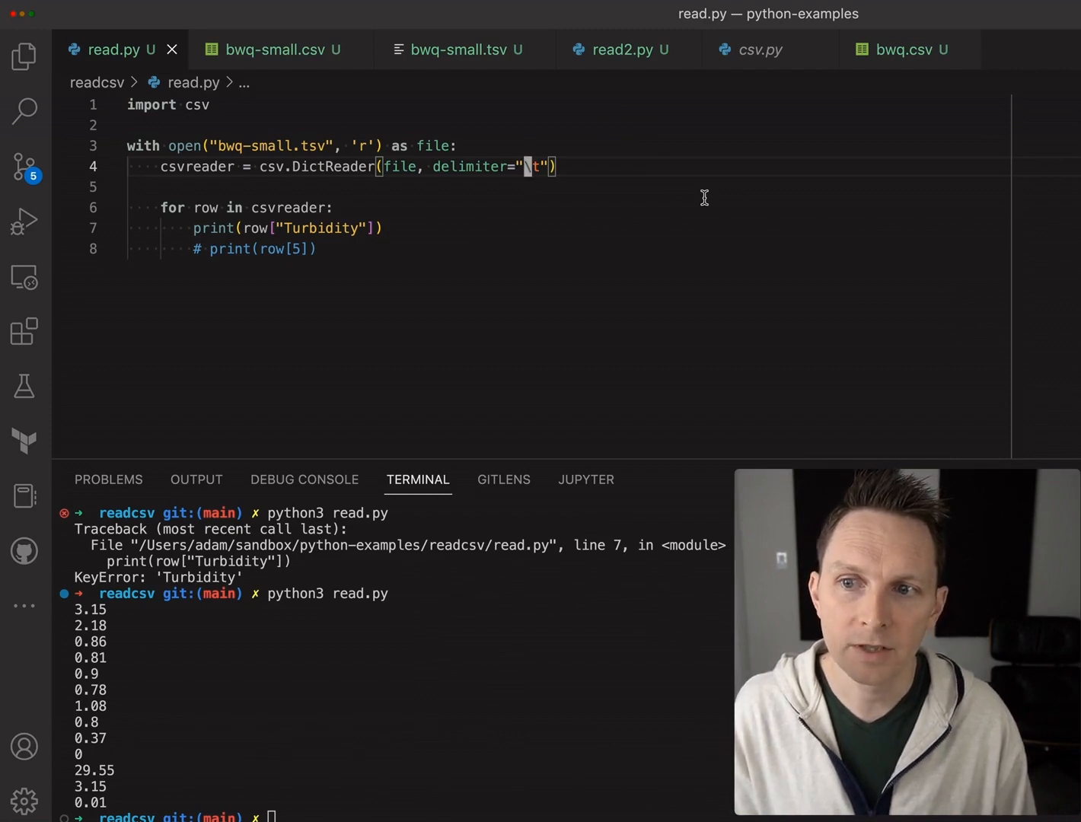
pyautogui.moveTo(390, 272)
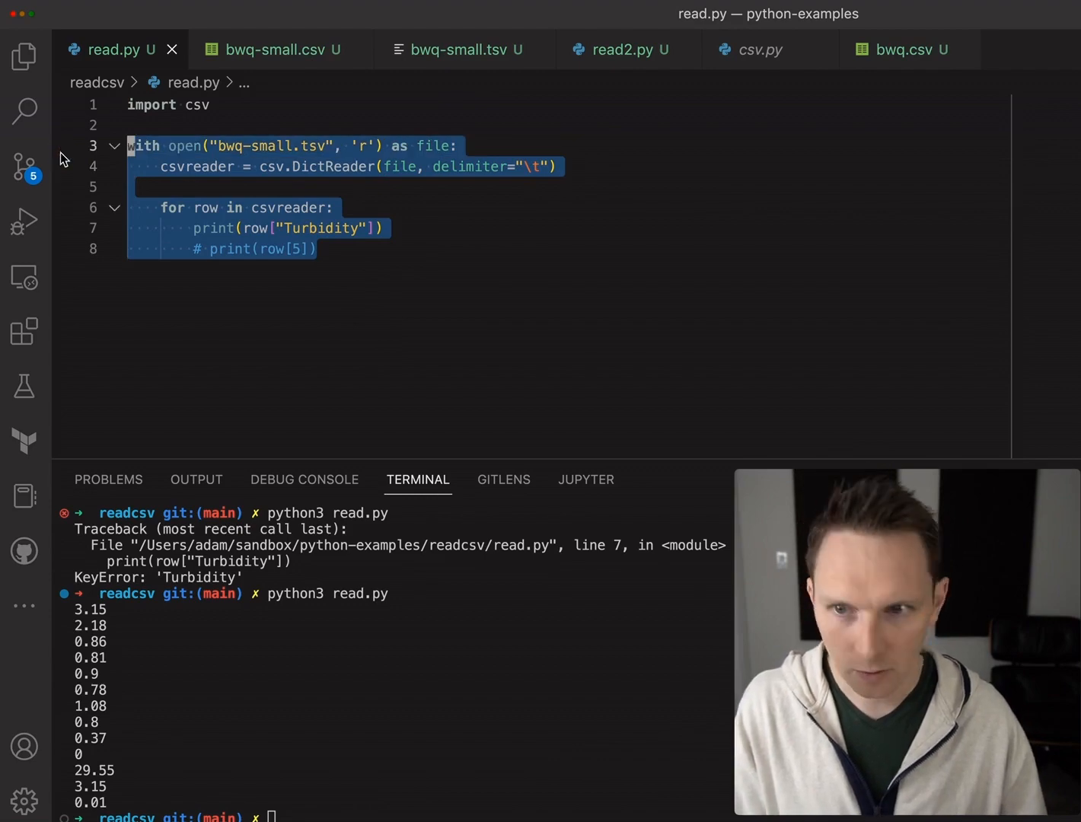
# - Comment out the old csv reading block and add 'import pandas' below the csv import
pyautogui.press('cmd+/')
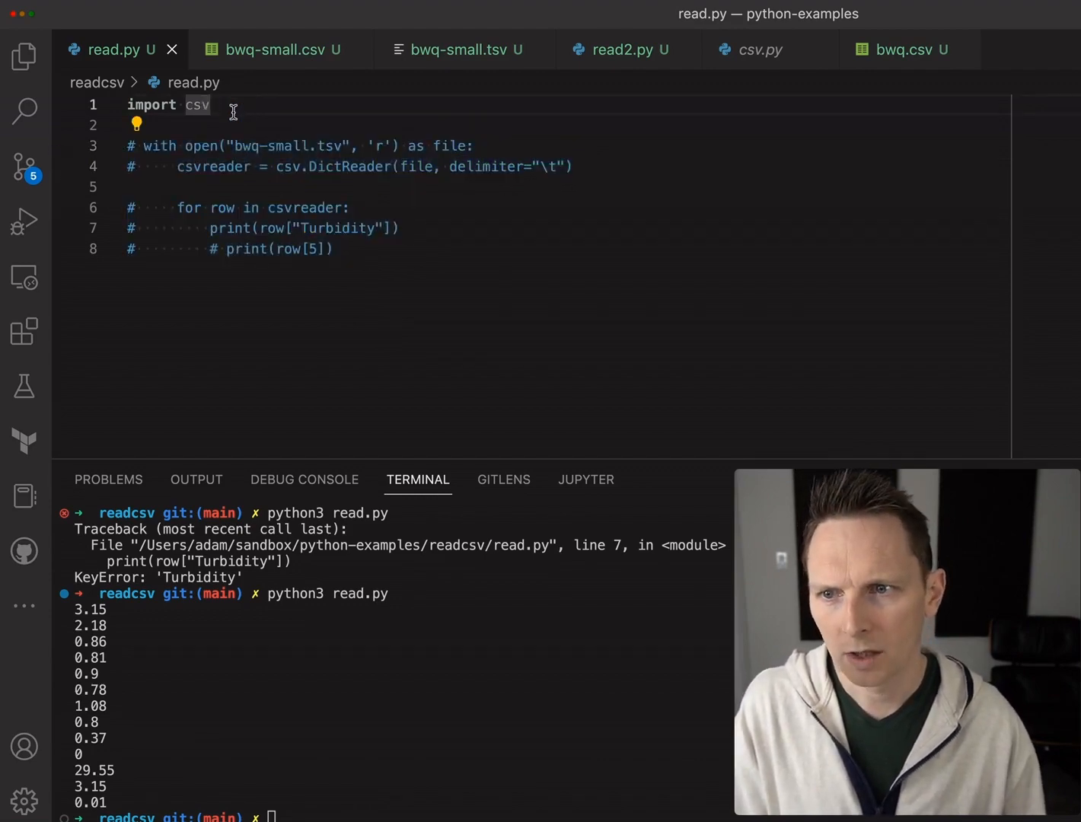
pyautogui.click(270, 49)
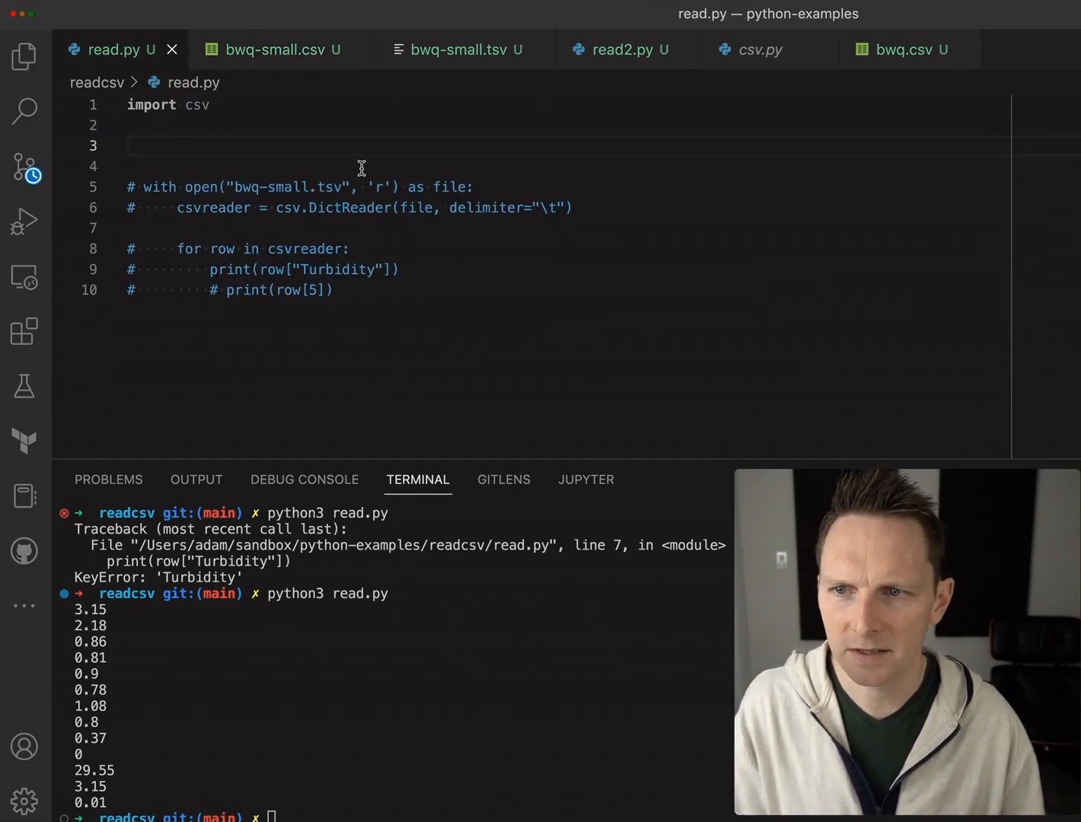
pyautogui.write('impor')
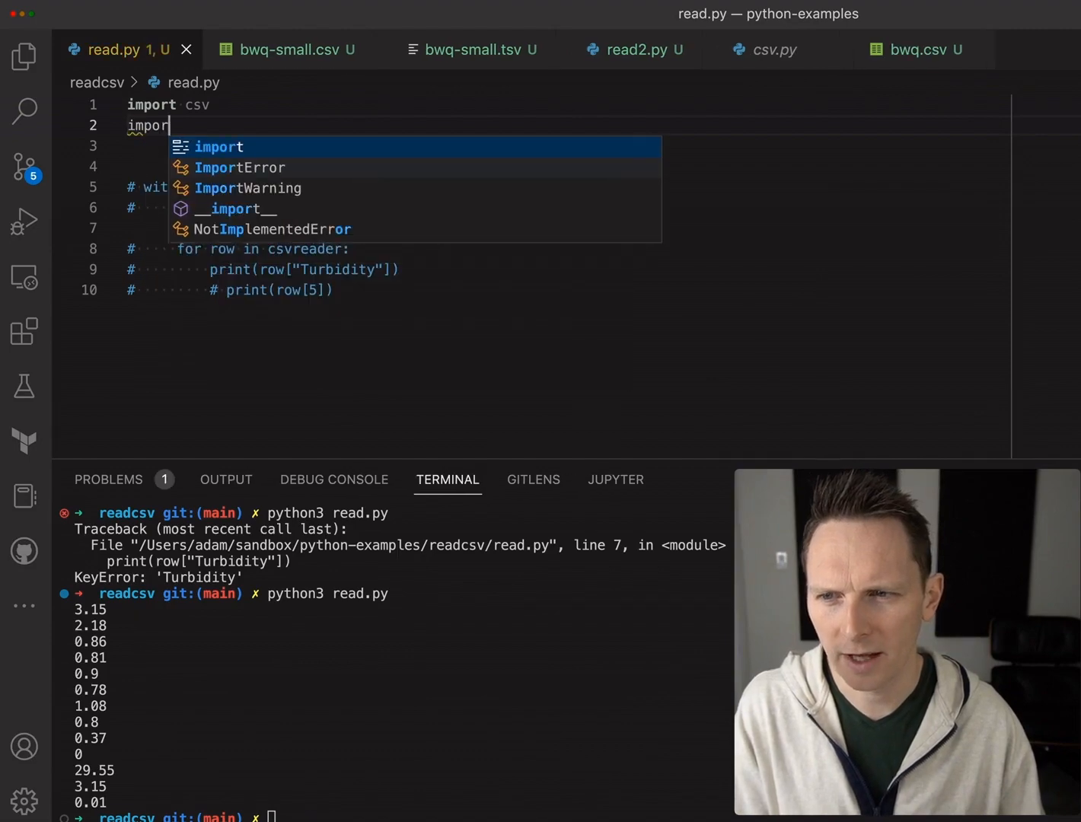
pyautogui.write('pandas')
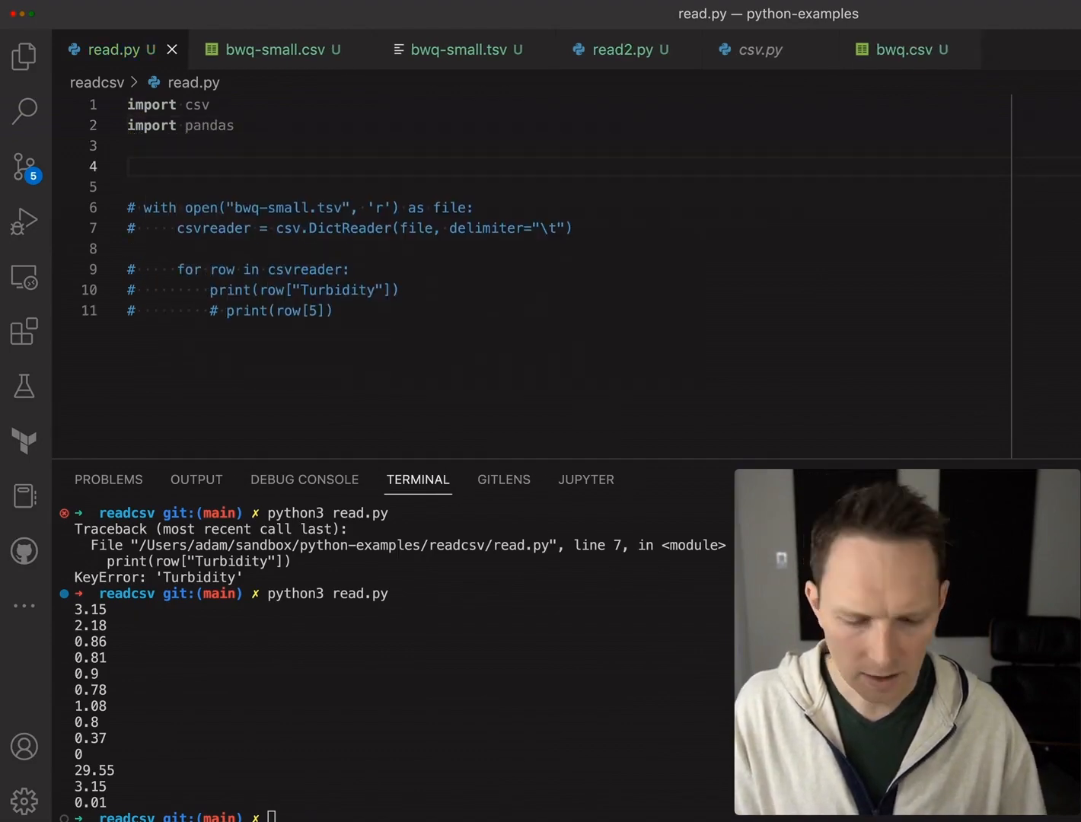
# - Add data = pandas.read_csv("bwq.csv") followed by print(data)
pyautogui.write('d')
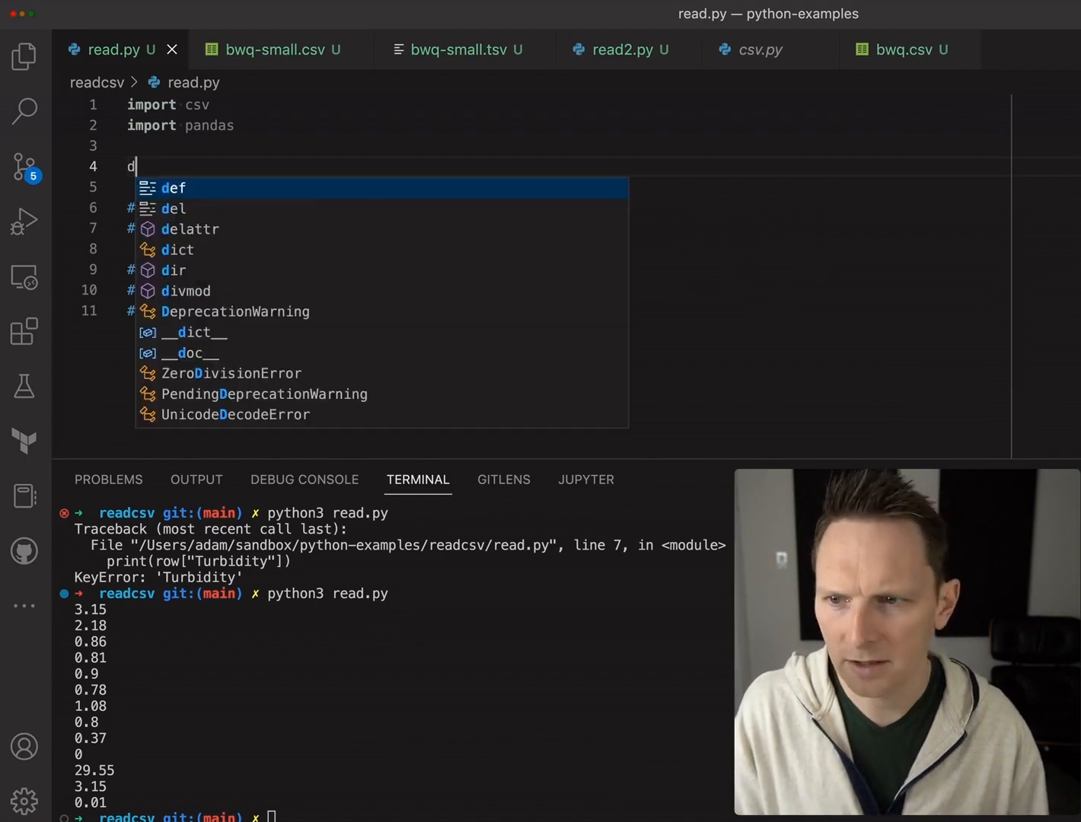
pyautogui.write('ata = pandas.read_csv')
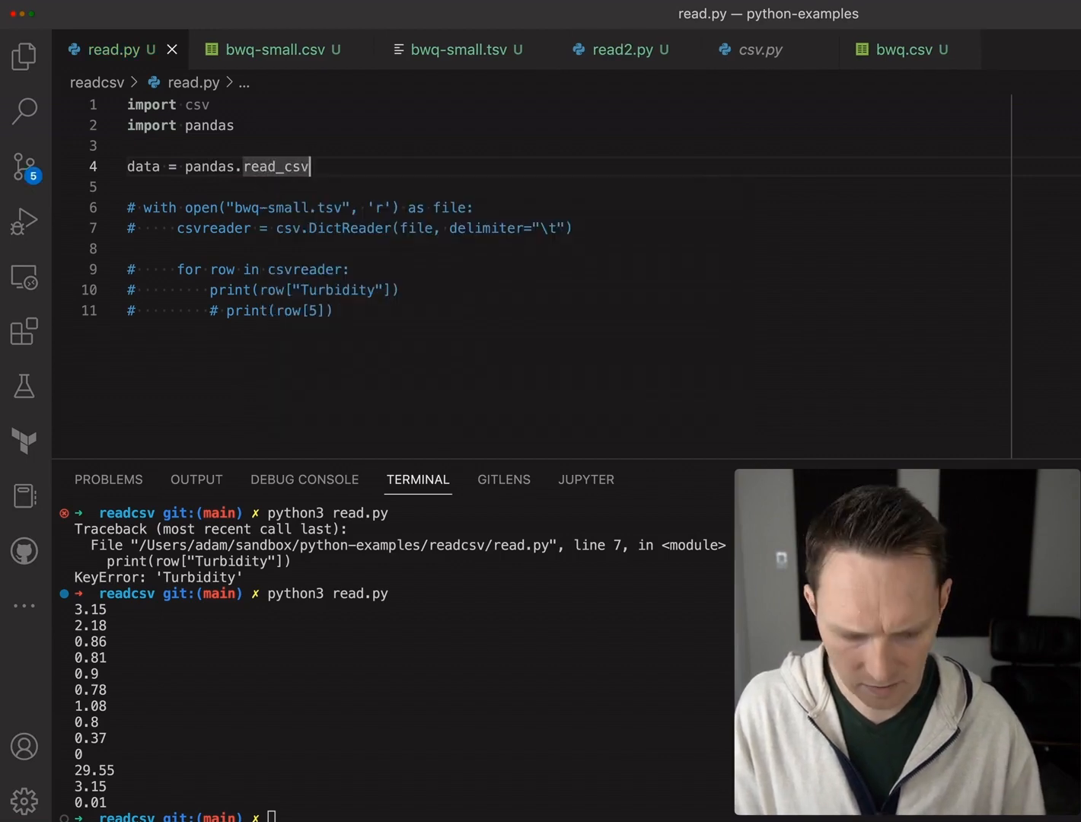
pyautogui.write('()')
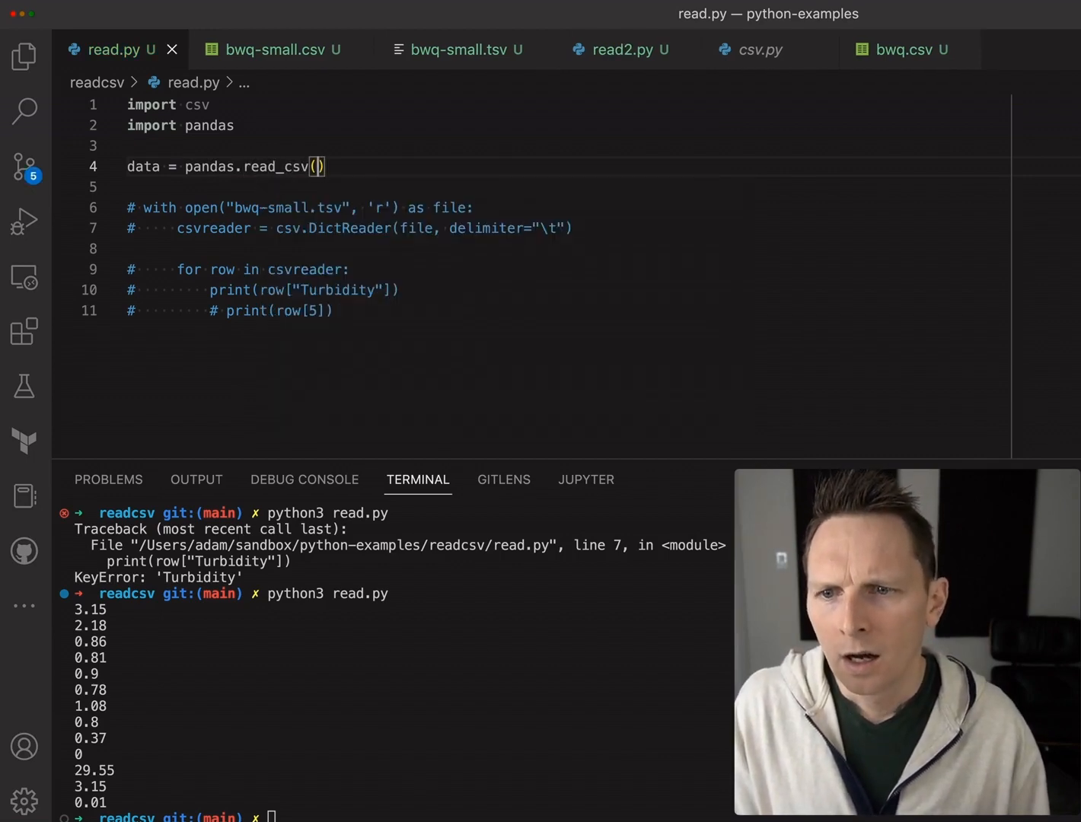
pyautogui.write('bq')
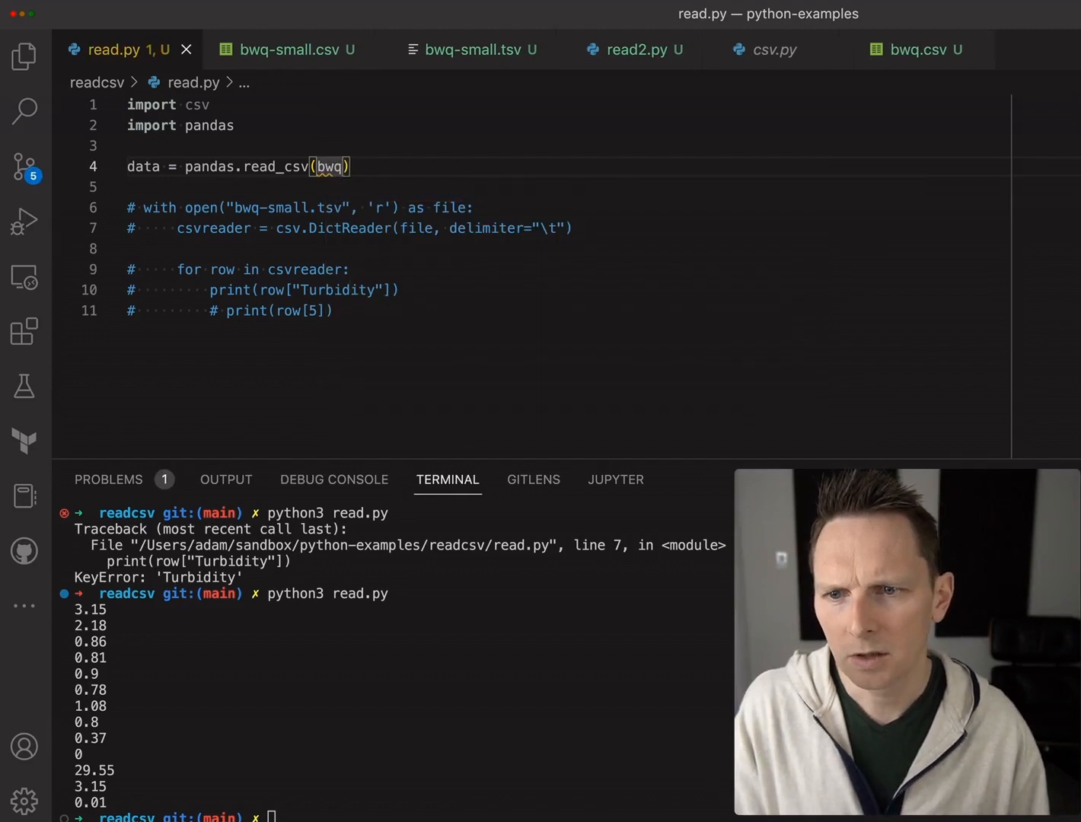
pyautogui.write('"bq"')
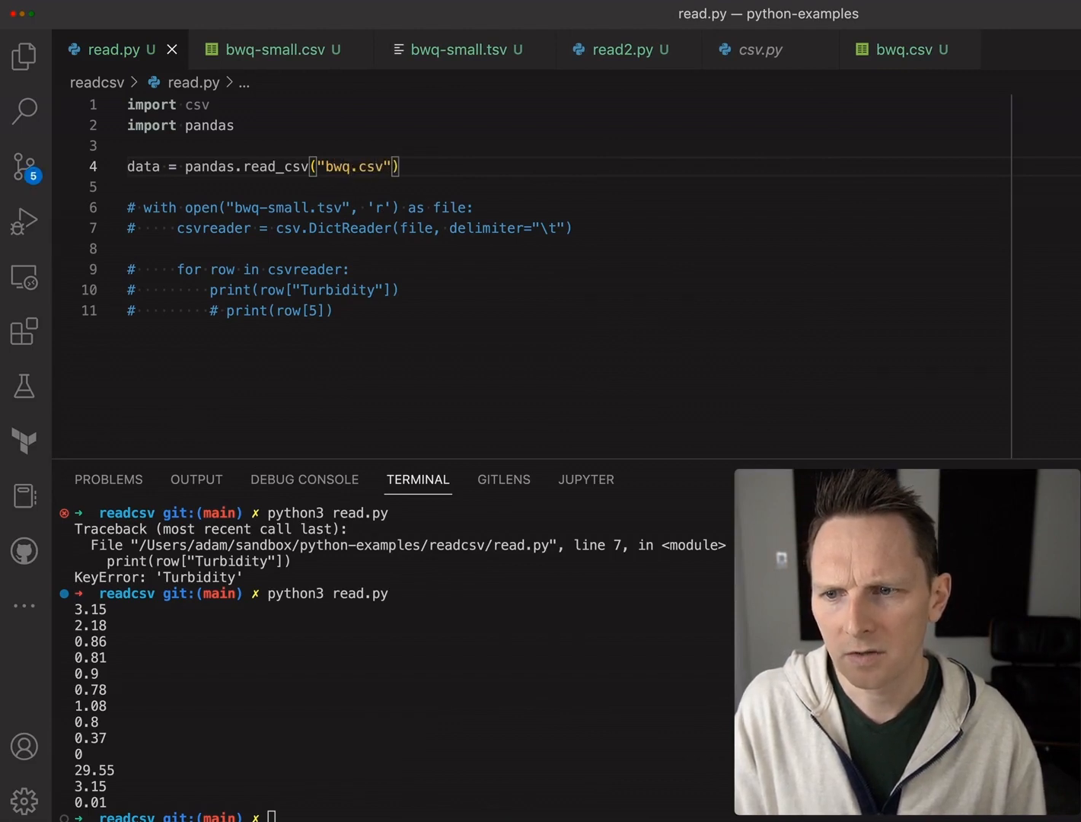
pyautogui.press('Enter')
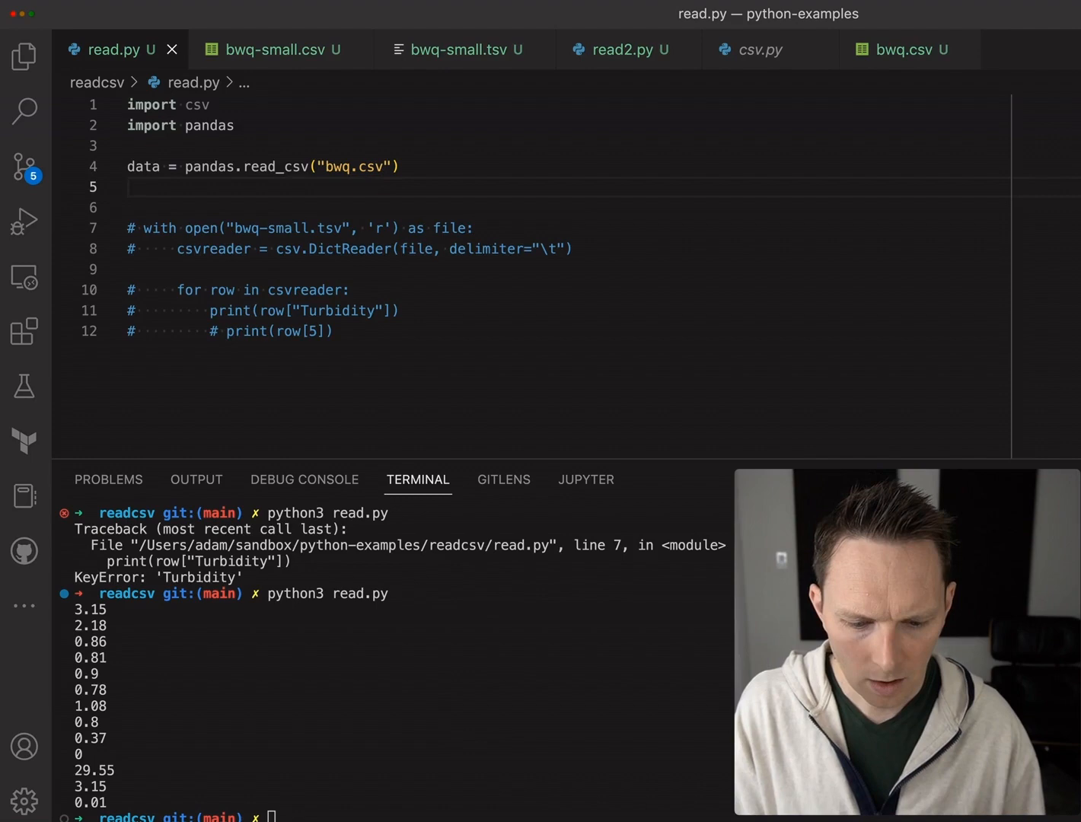
pyautogui.write('print)')
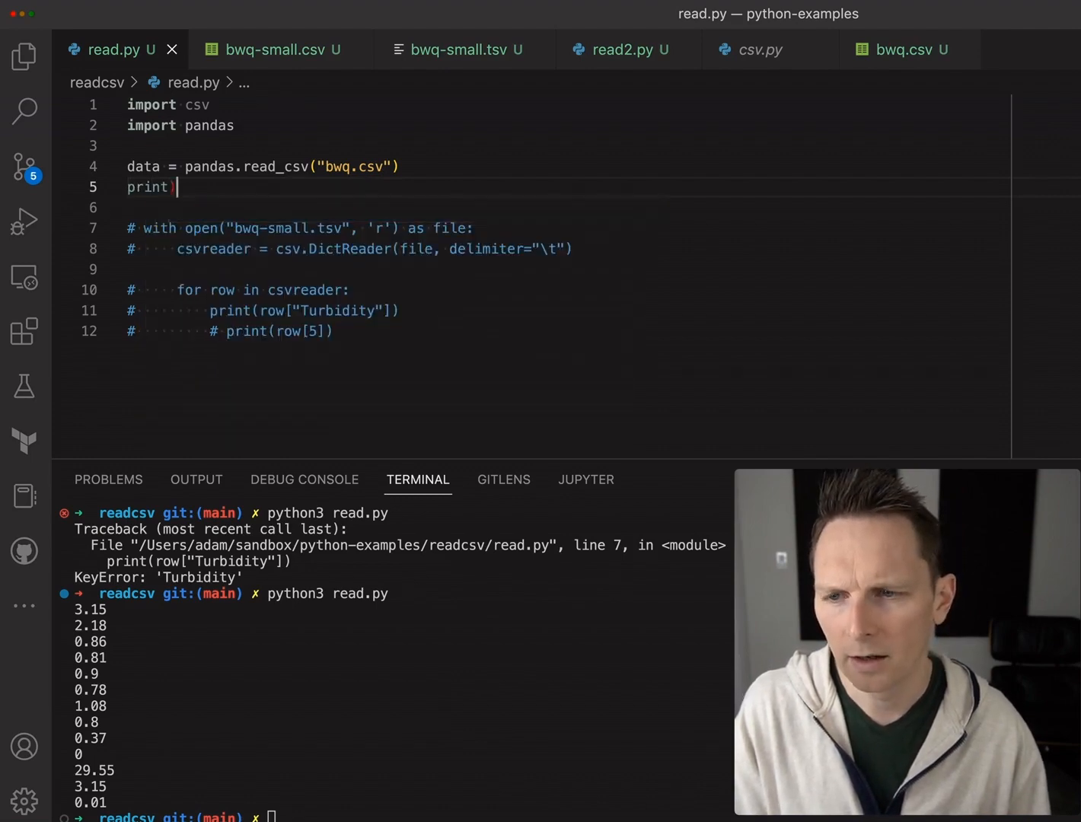
pyautogui.write('(data')
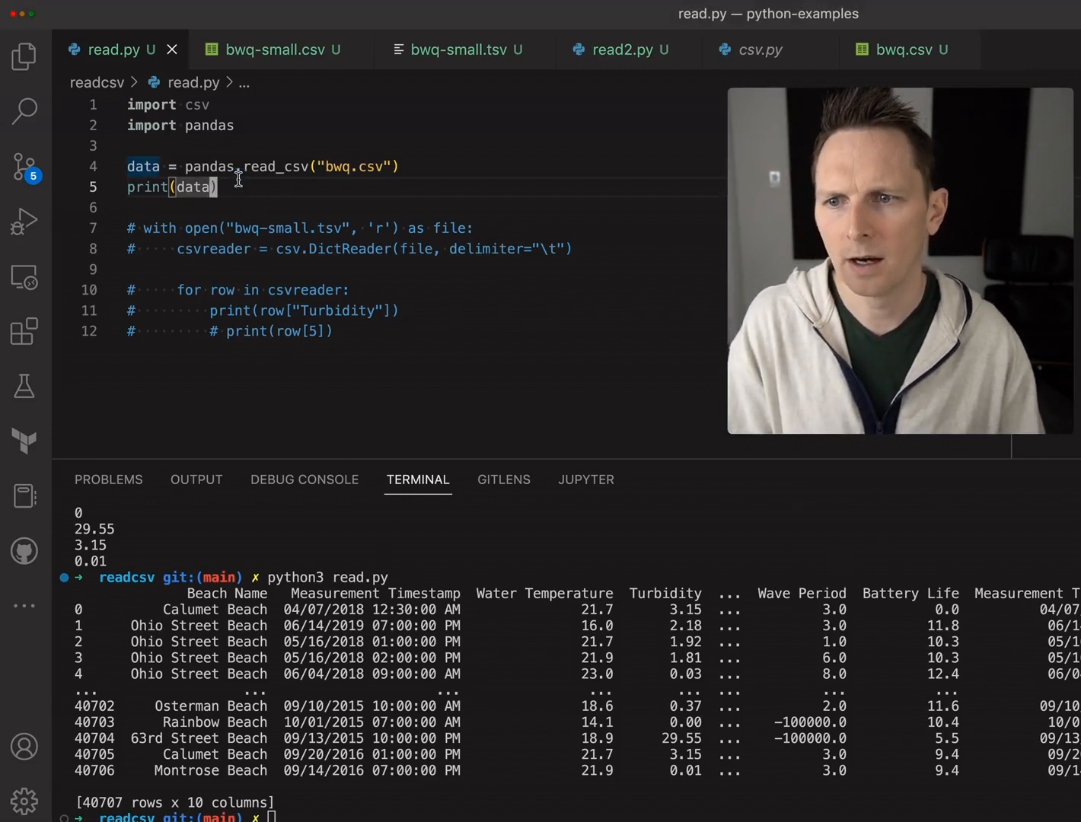
# - Add 'for col in data: print(col)' and select Beach Name in the listed columns
pyautogui.write('for col')
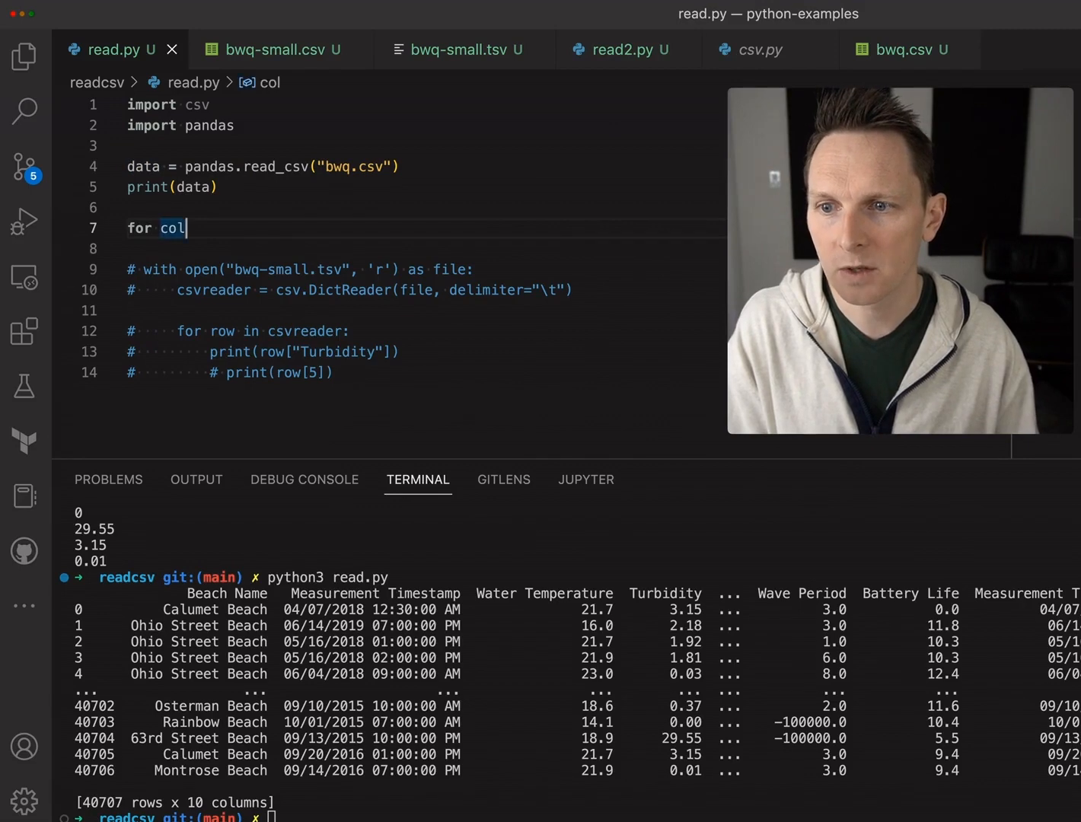
pyautogui.write('in c')
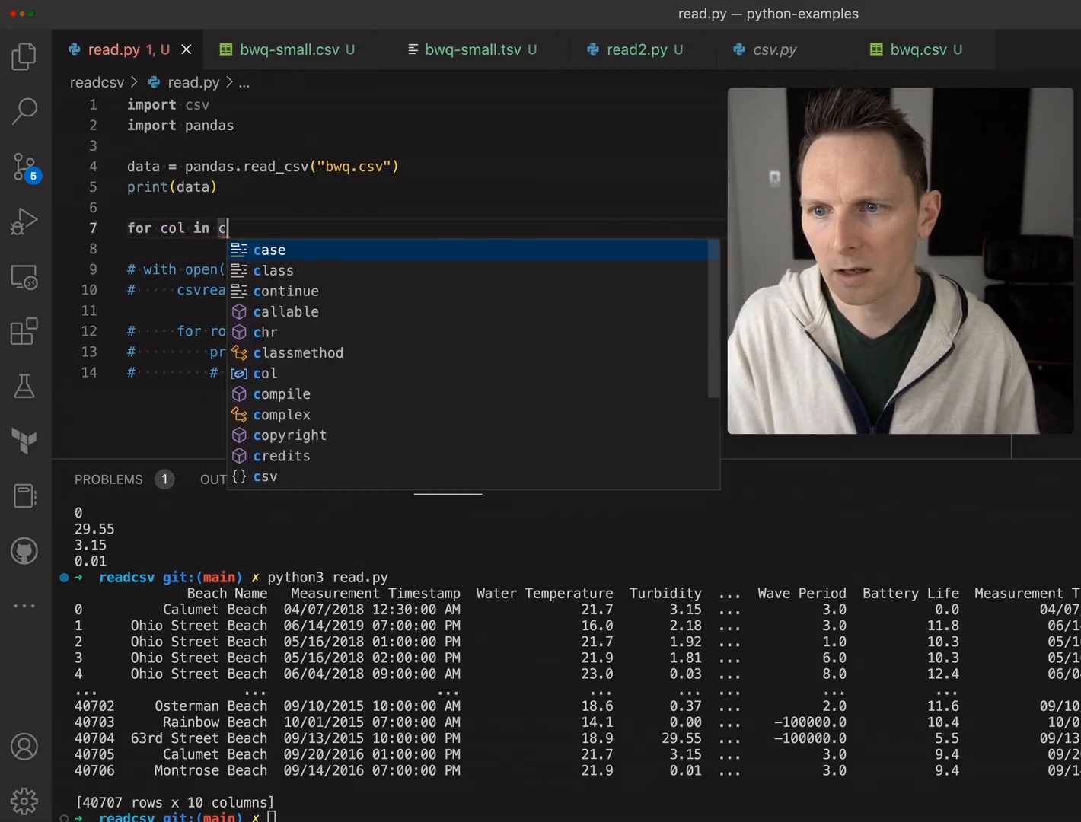
pyautogui.write('data:')
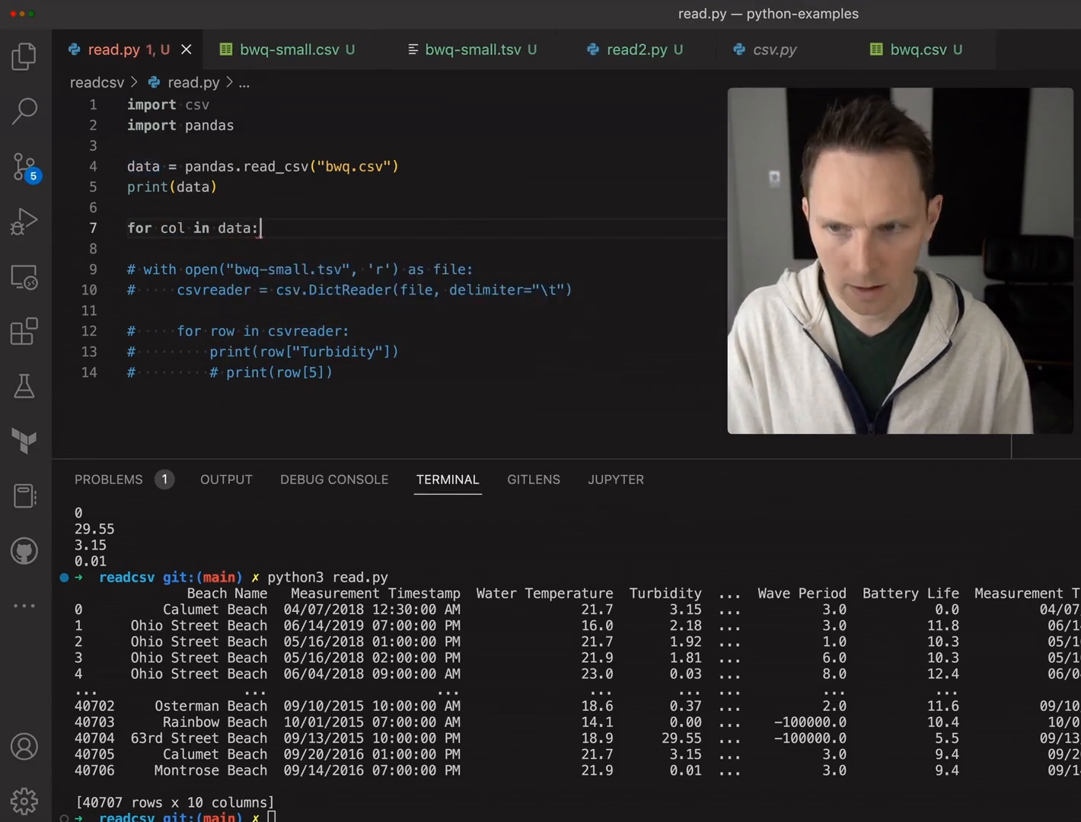
pyautogui.write('print')
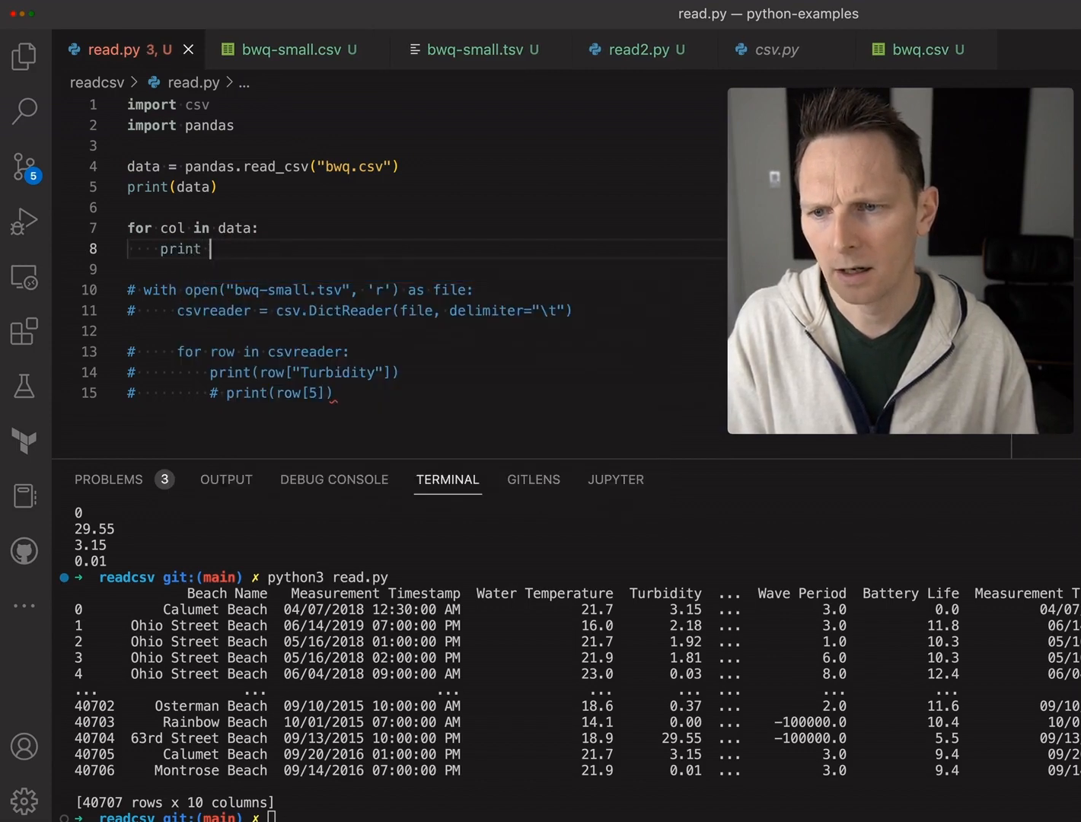
pyautogui.write('(col)')
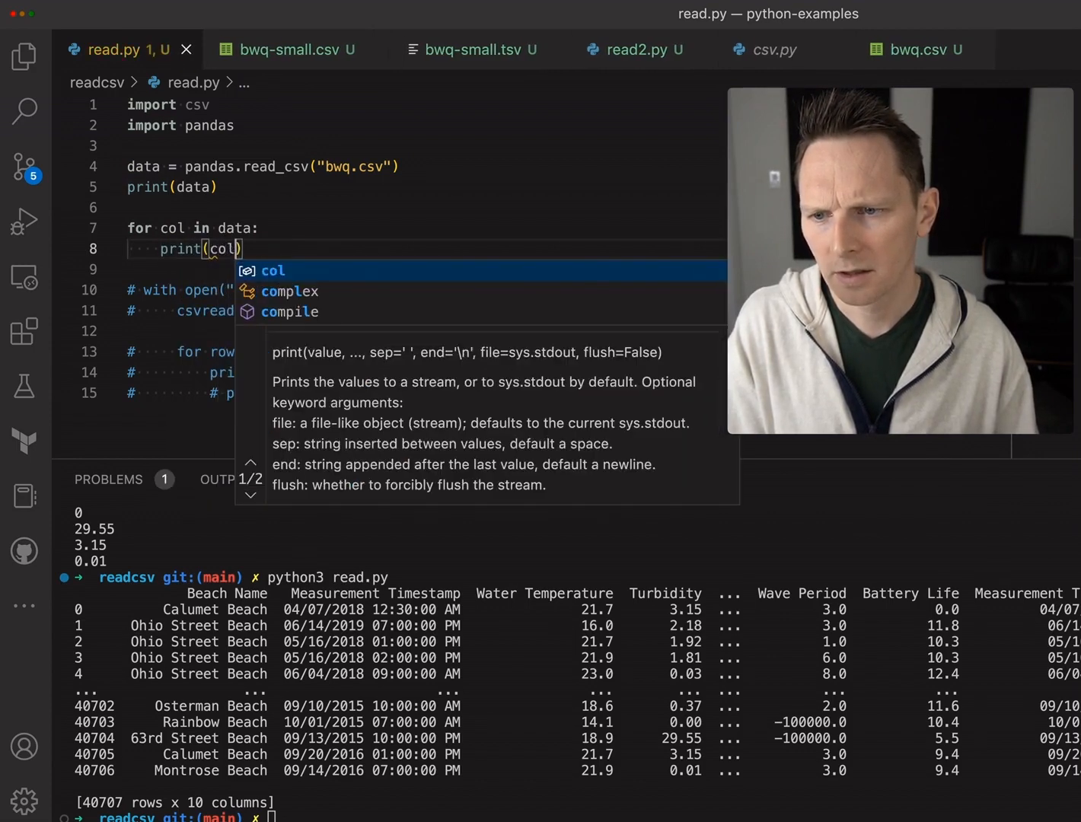
pyautogui.press('Escape')
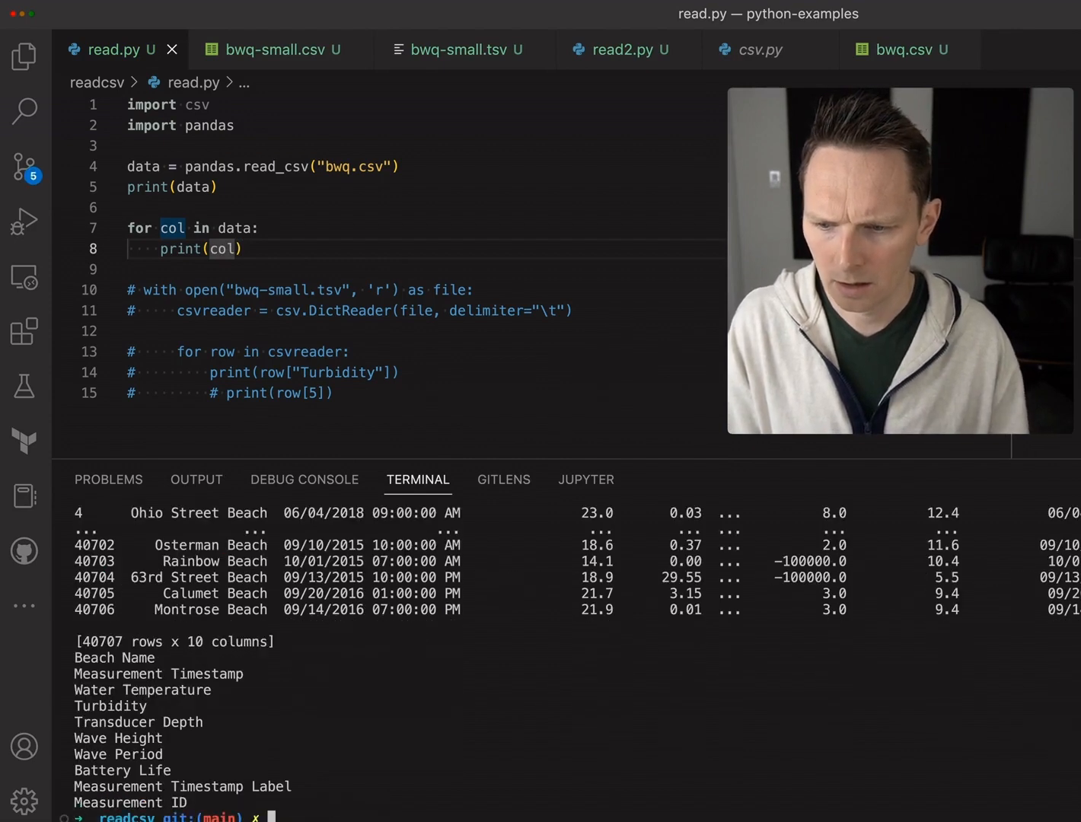
pyautogui.doubleClick(113, 656)
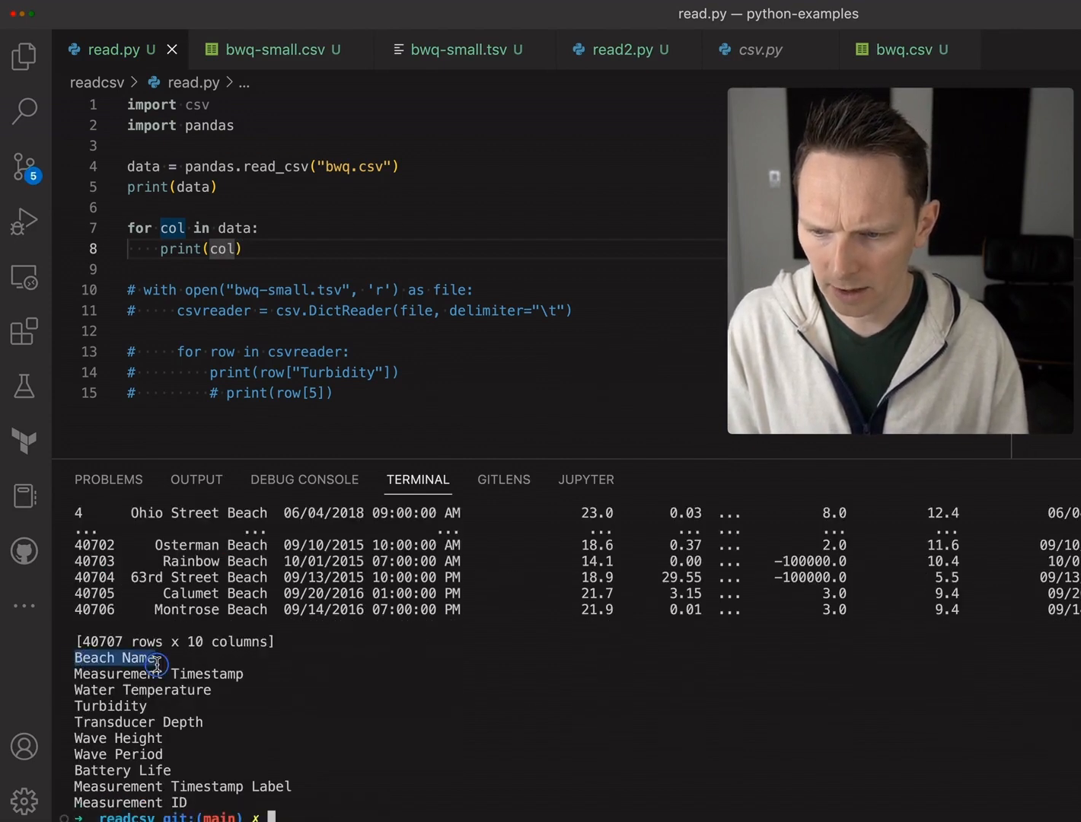